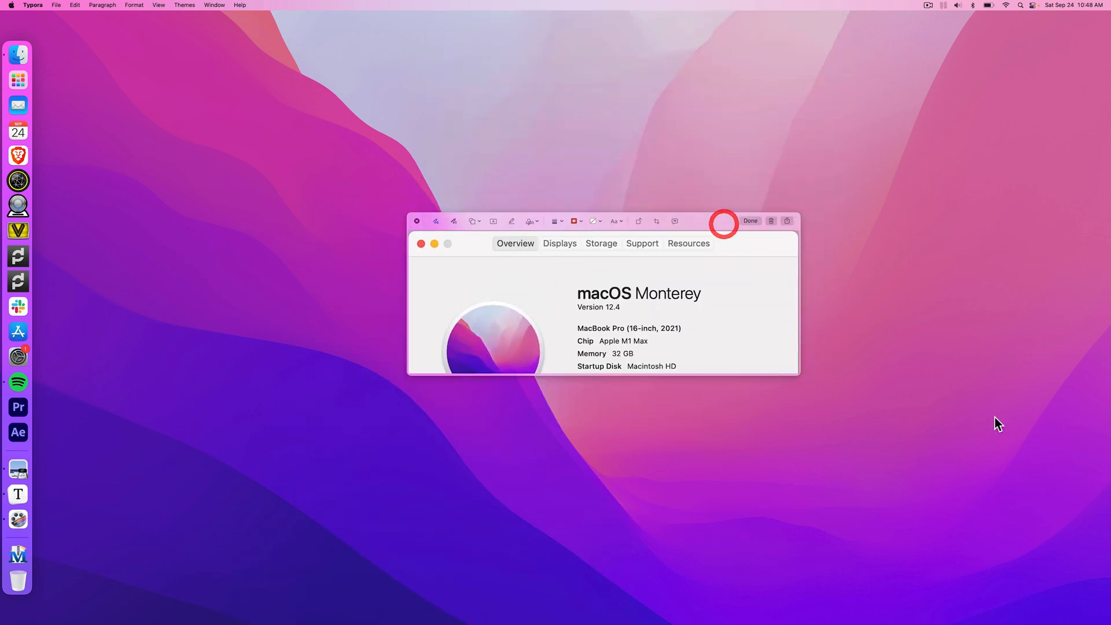
pyautogui.moveTo(1026, 496)
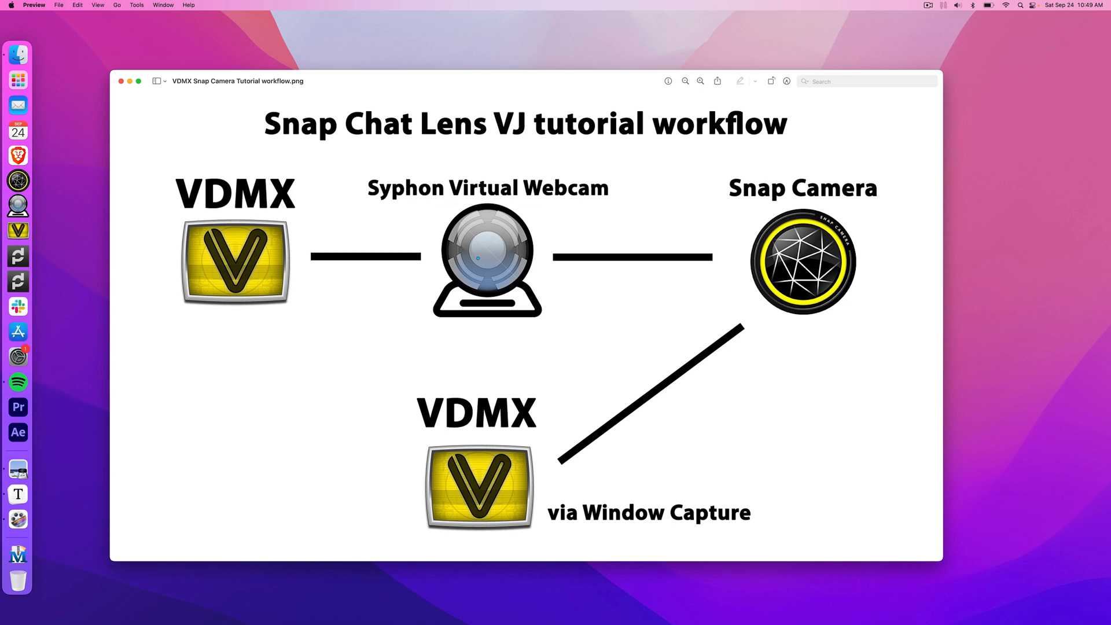
pyautogui.moveTo(324, 219)
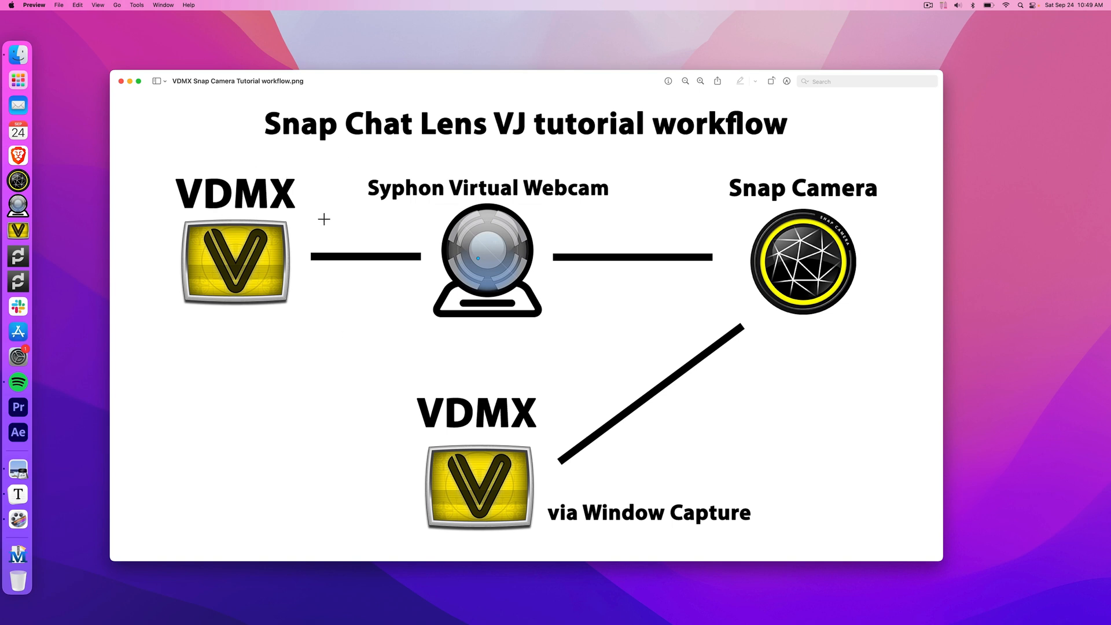
pyautogui.moveTo(625, 199)
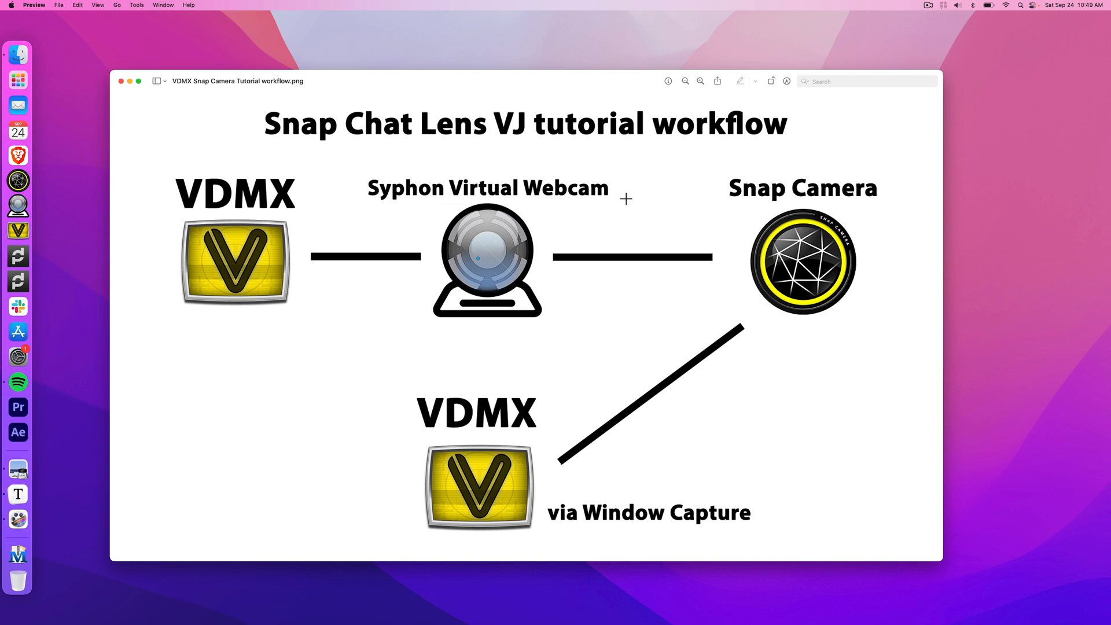
pyautogui.moveTo(877, 201)
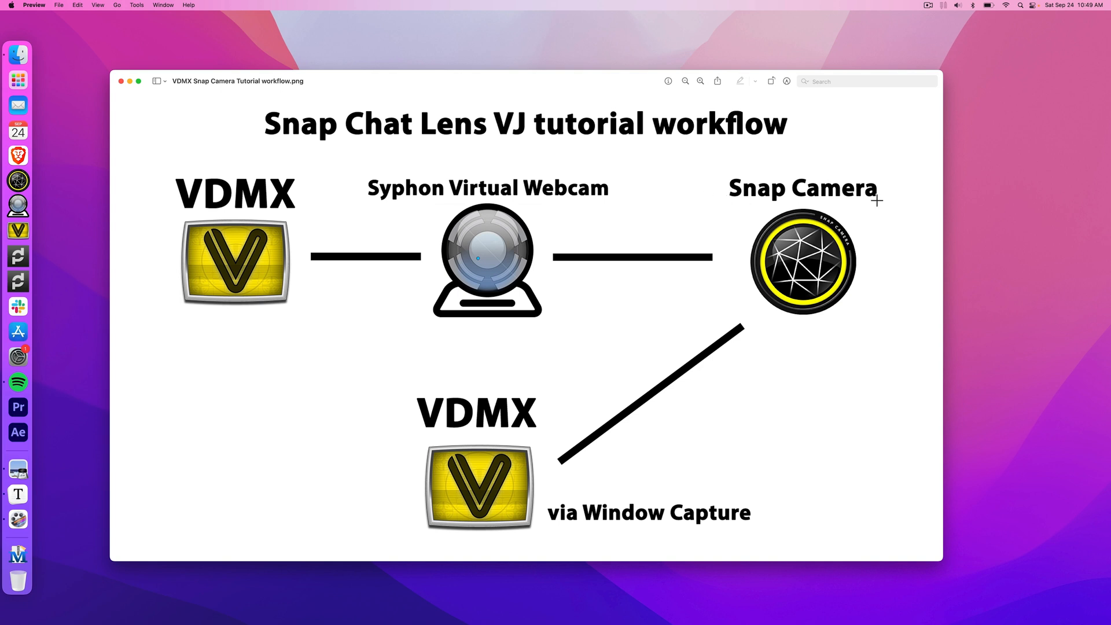
pyautogui.moveTo(508, 394)
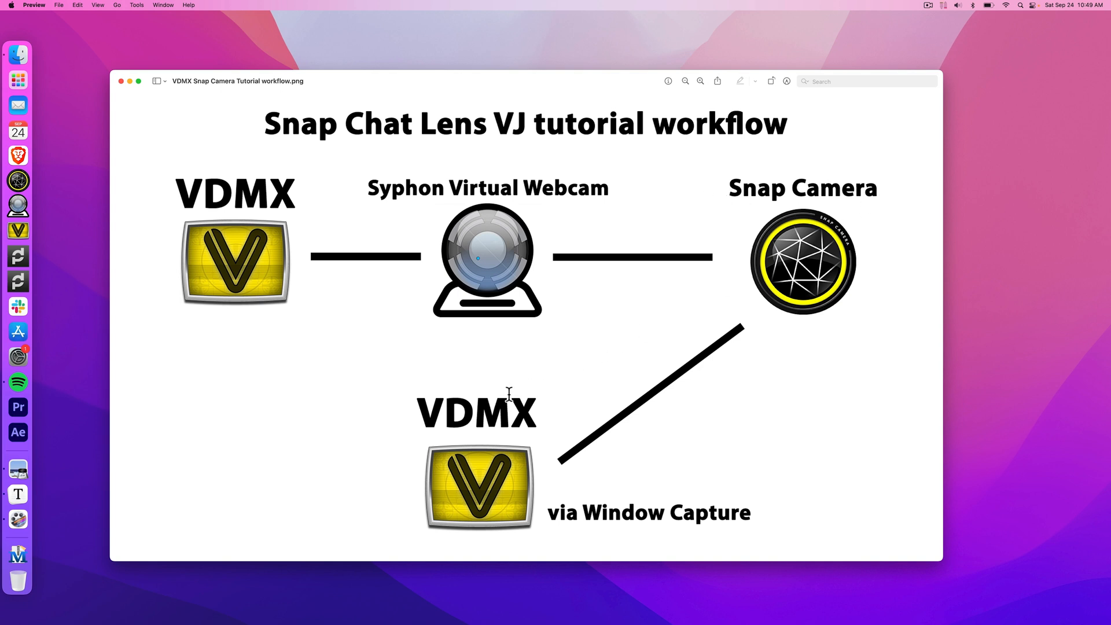
pyautogui.moveTo(713, 524)
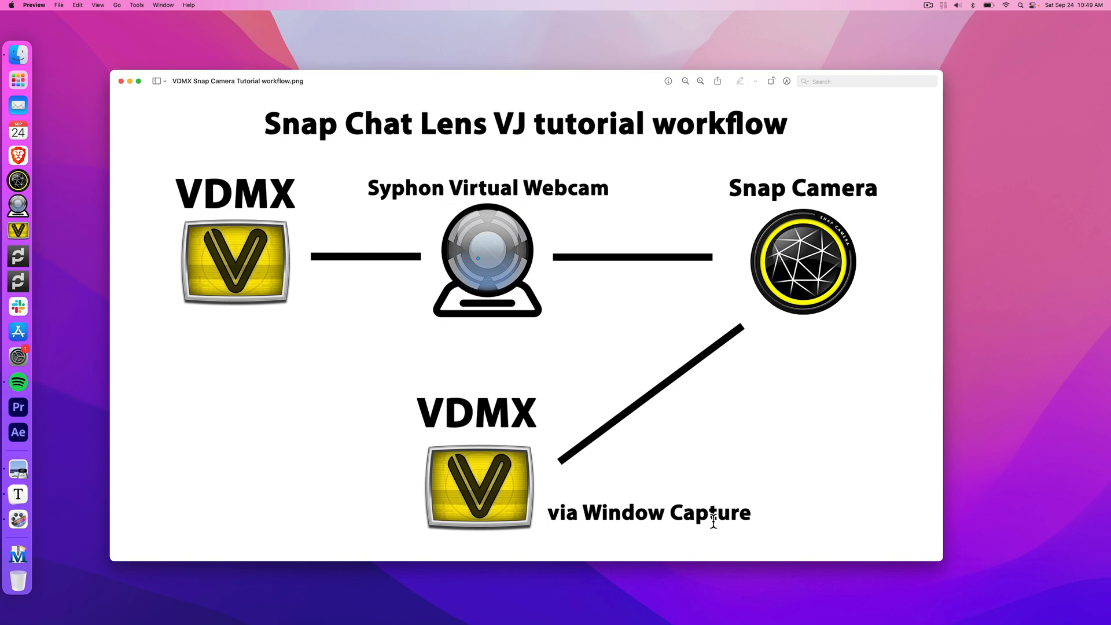
pyautogui.moveTo(896, 518)
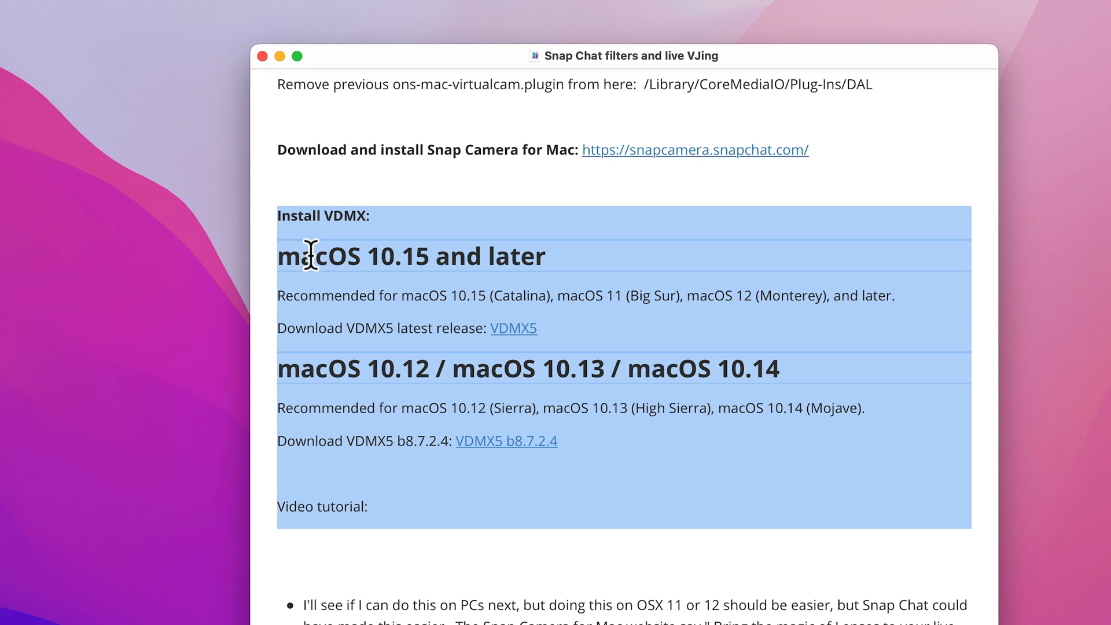
pyautogui.moveTo(530, 278)
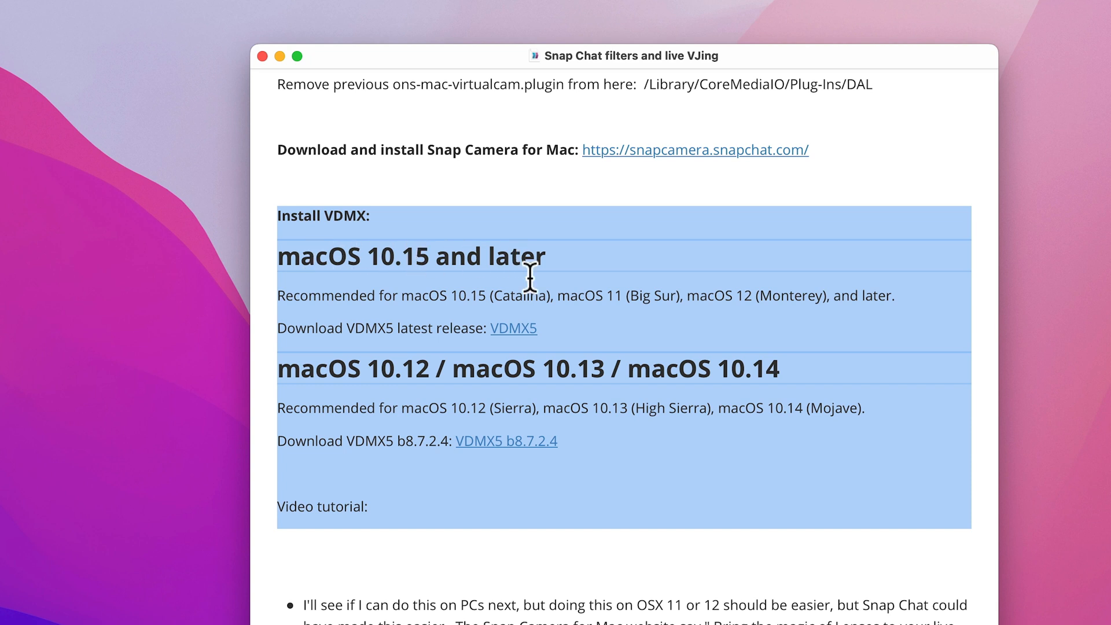
pyautogui.moveTo(583, 333)
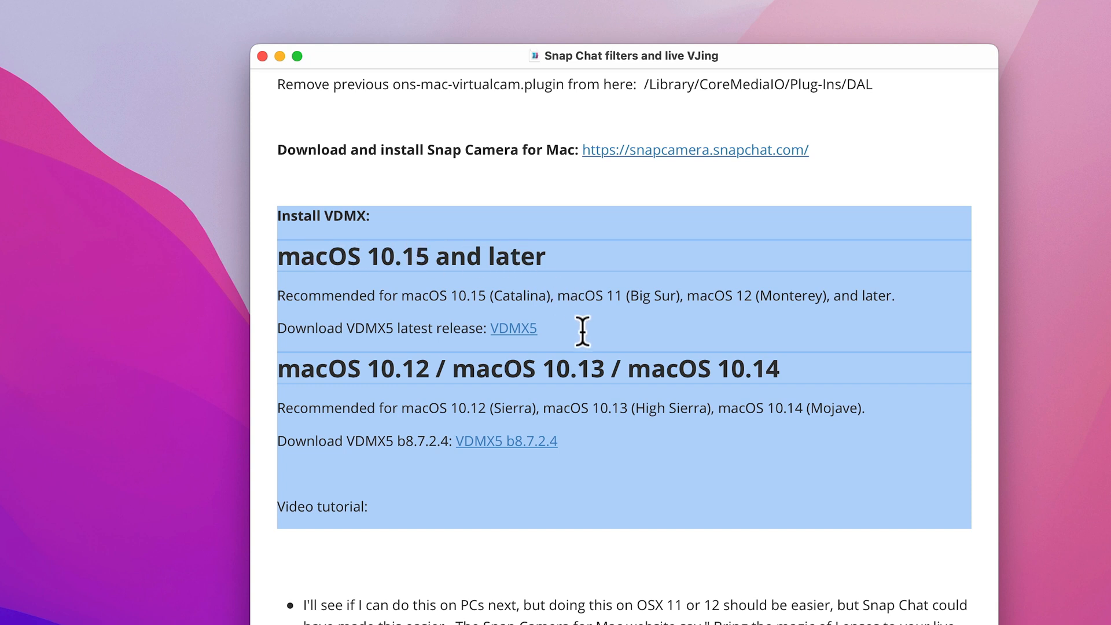
pyautogui.moveTo(298, 365)
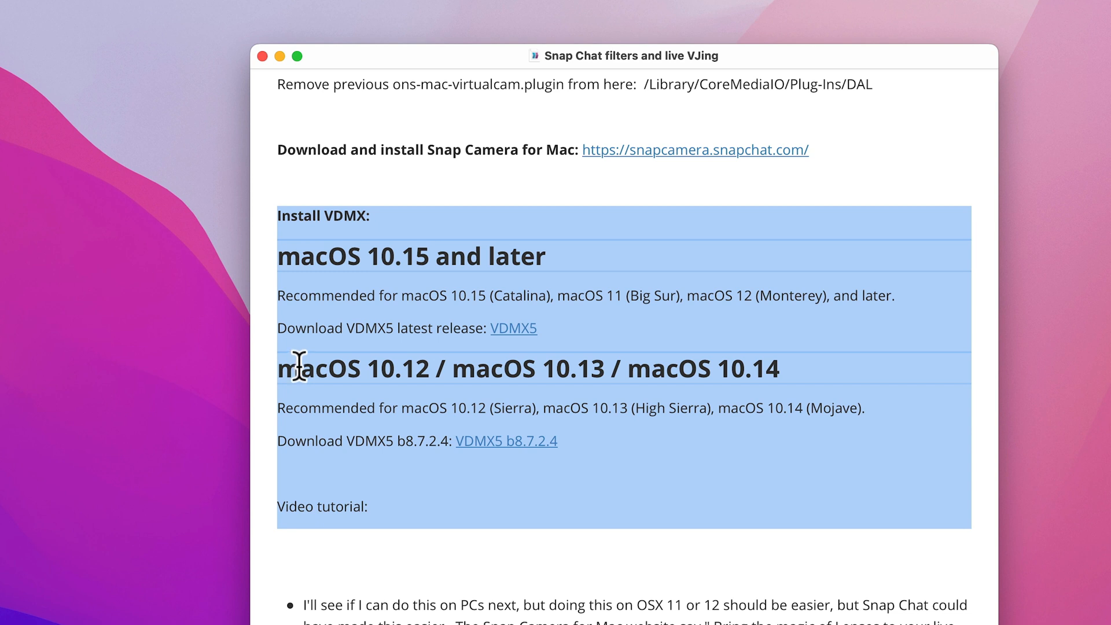
pyautogui.moveTo(748, 376)
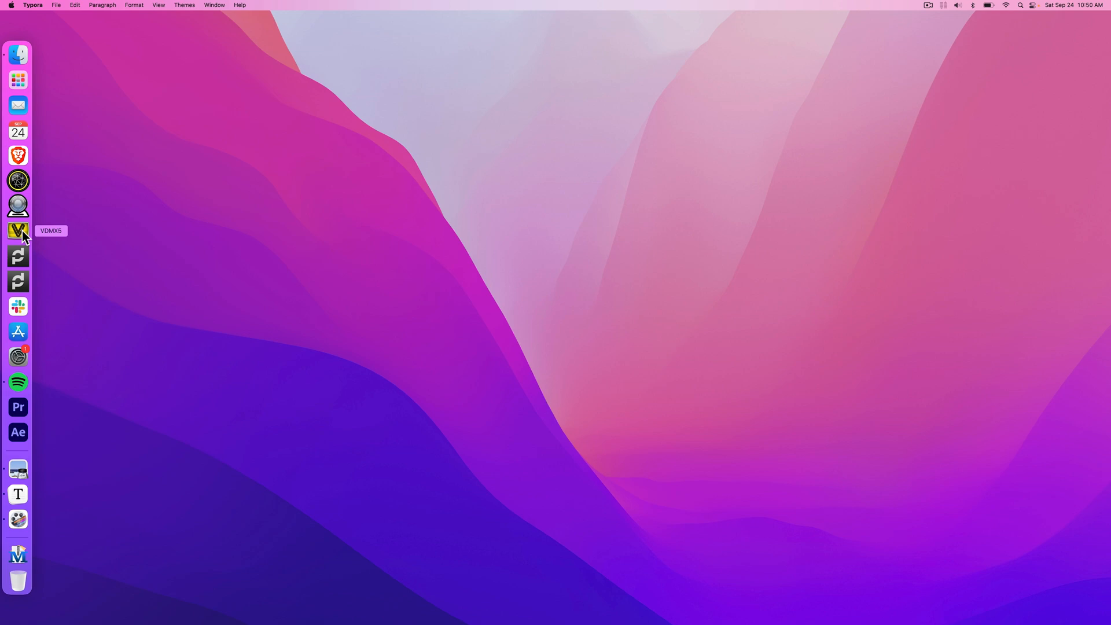
# Launch Syphon Virtual Webcam from the Dock.
pyautogui.click(18, 205)
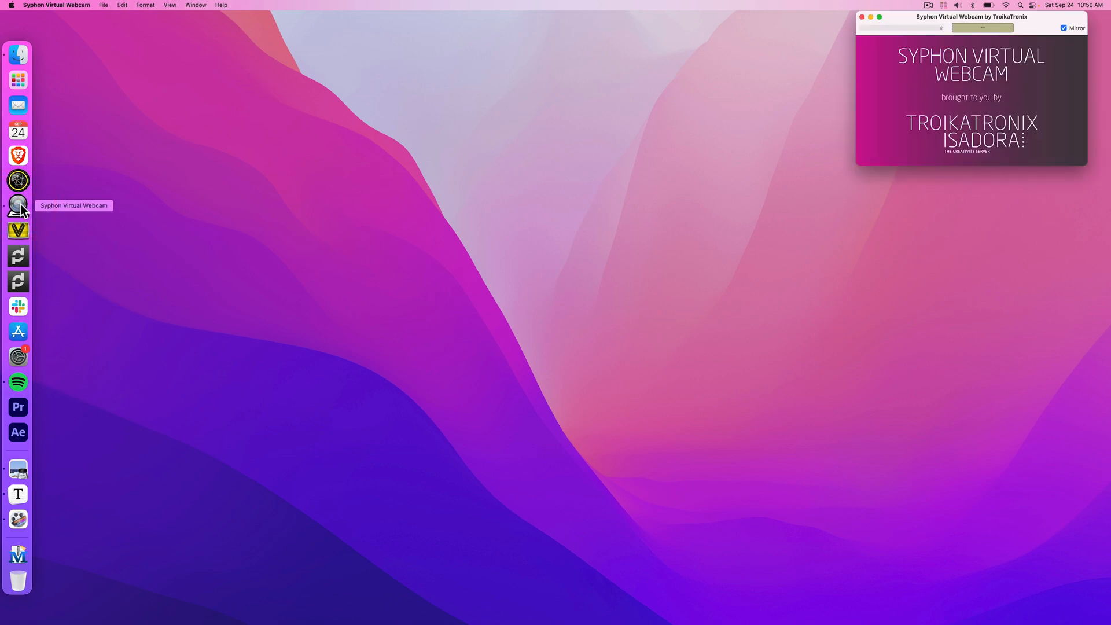
pyautogui.moveTo(18, 180)
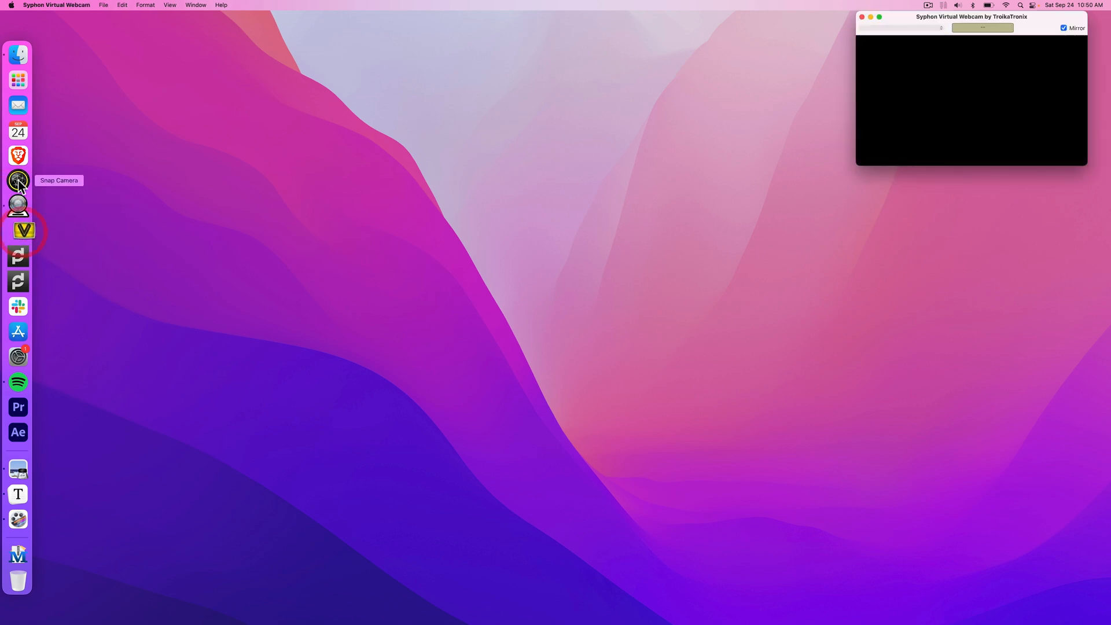
pyautogui.moveTo(163, 296)
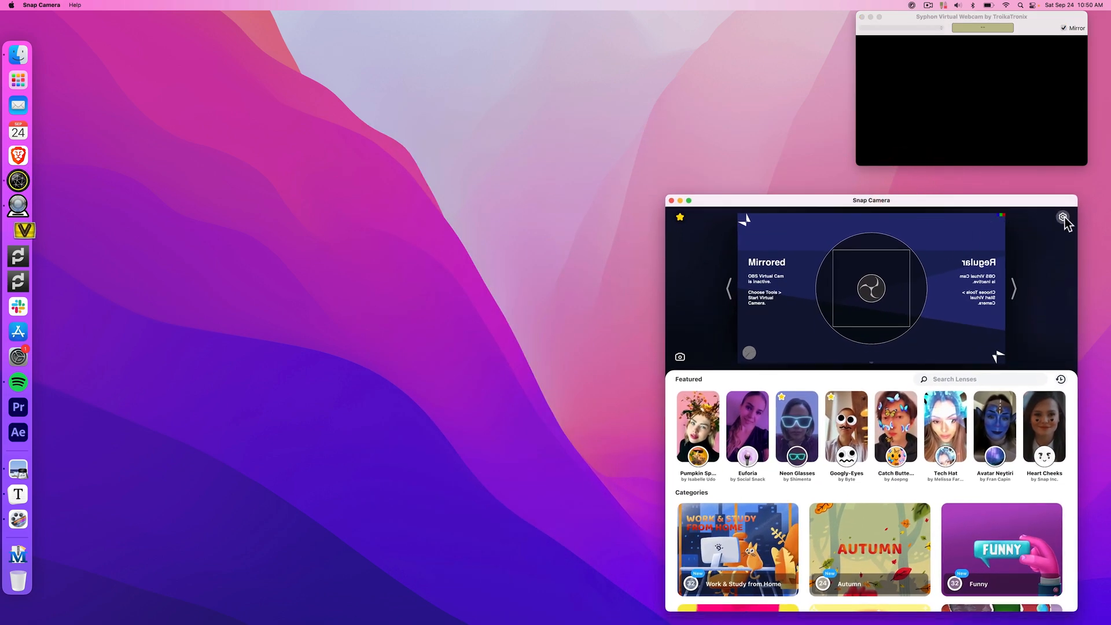
pyautogui.click(1063, 217)
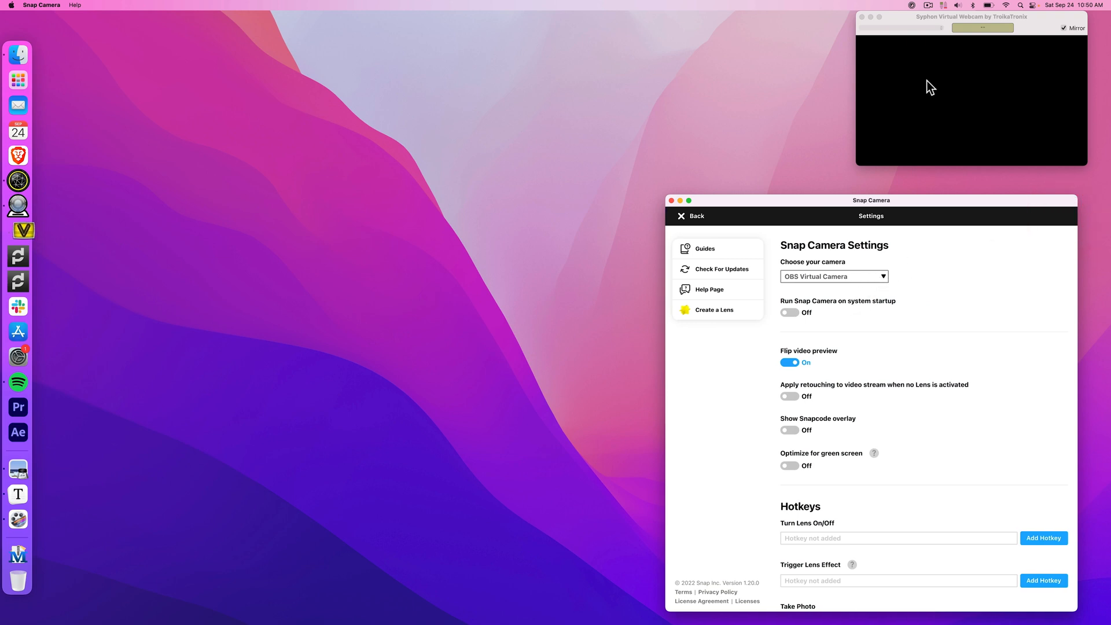
pyautogui.click(964, 27)
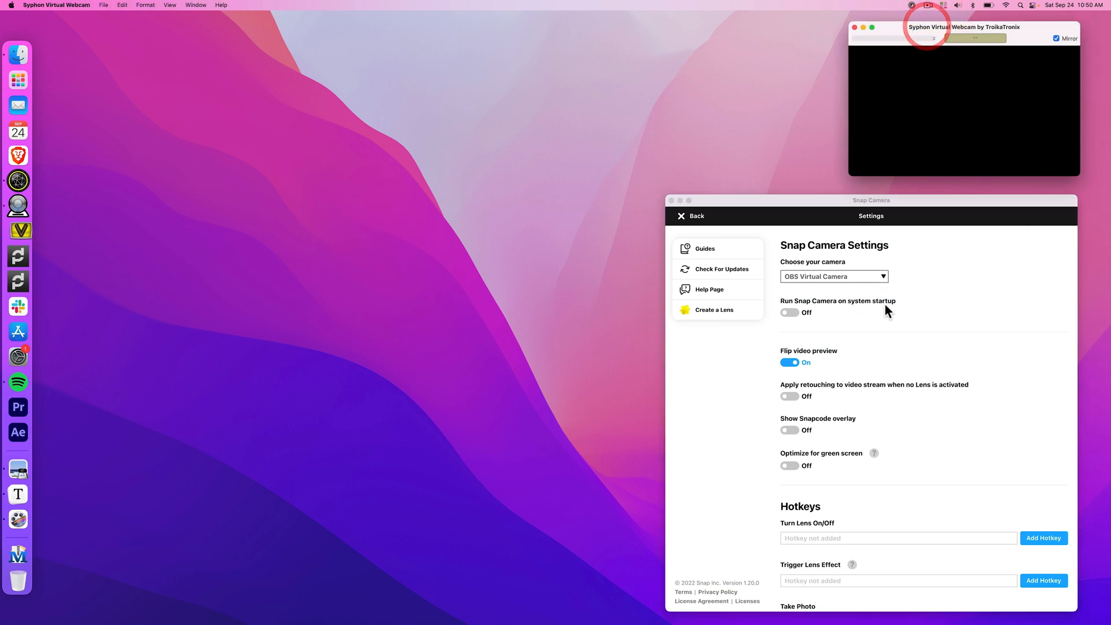
pyautogui.click(834, 276)
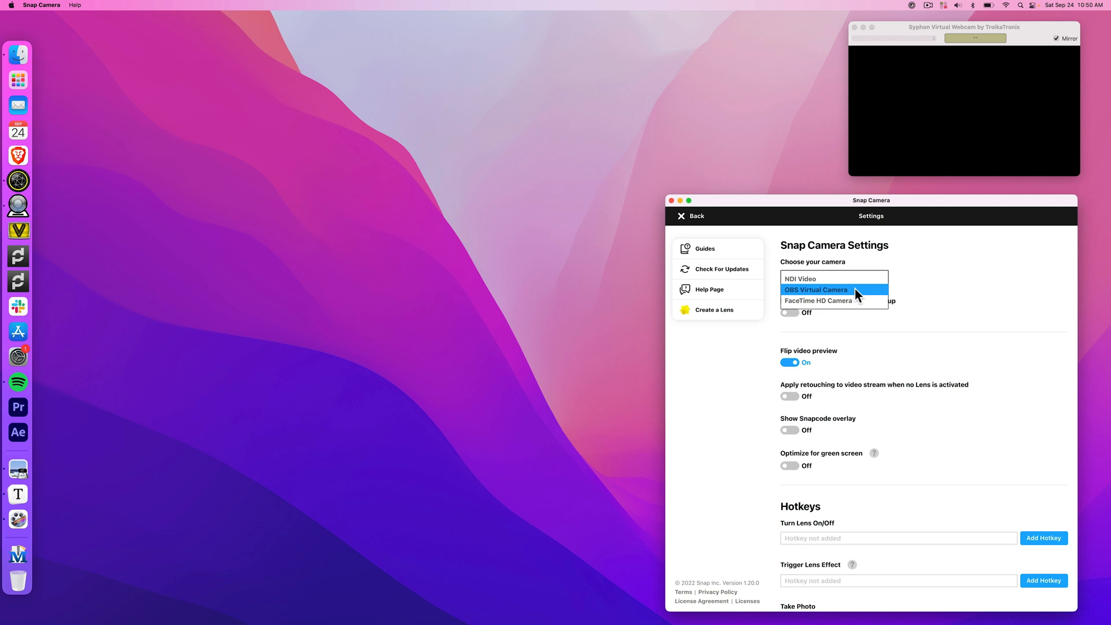
pyautogui.moveTo(834, 300)
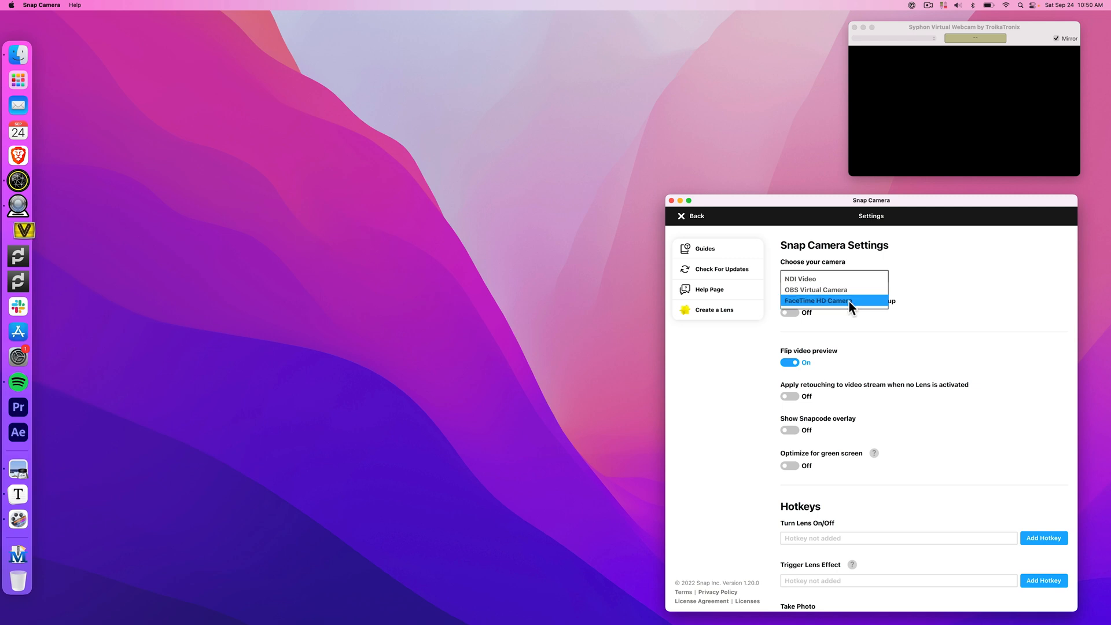
pyautogui.click(815, 290)
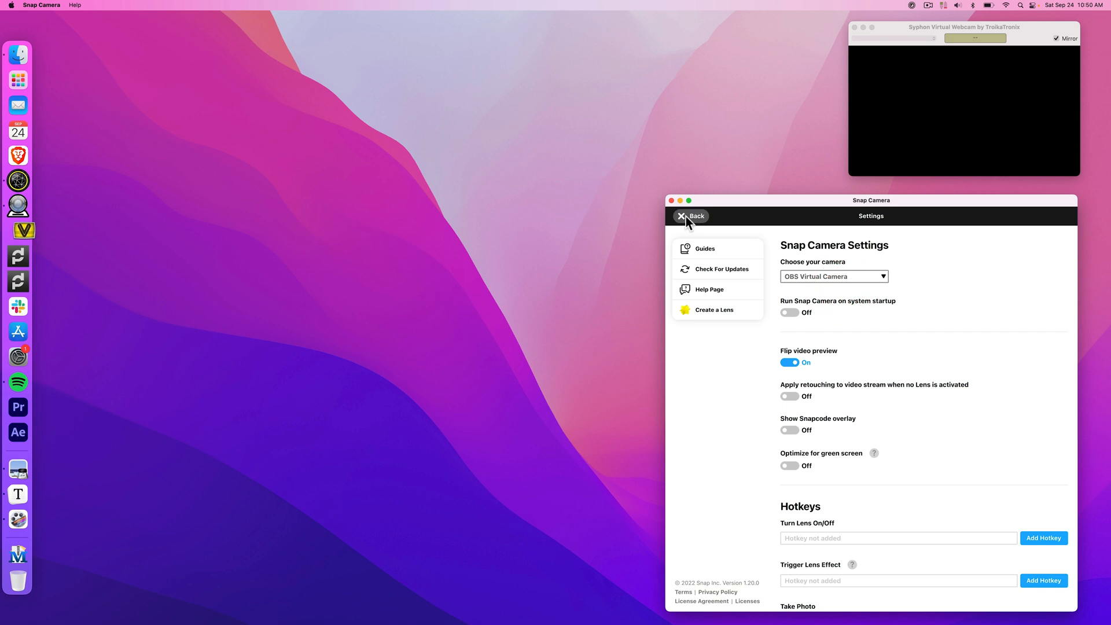
pyautogui.click(682, 216)
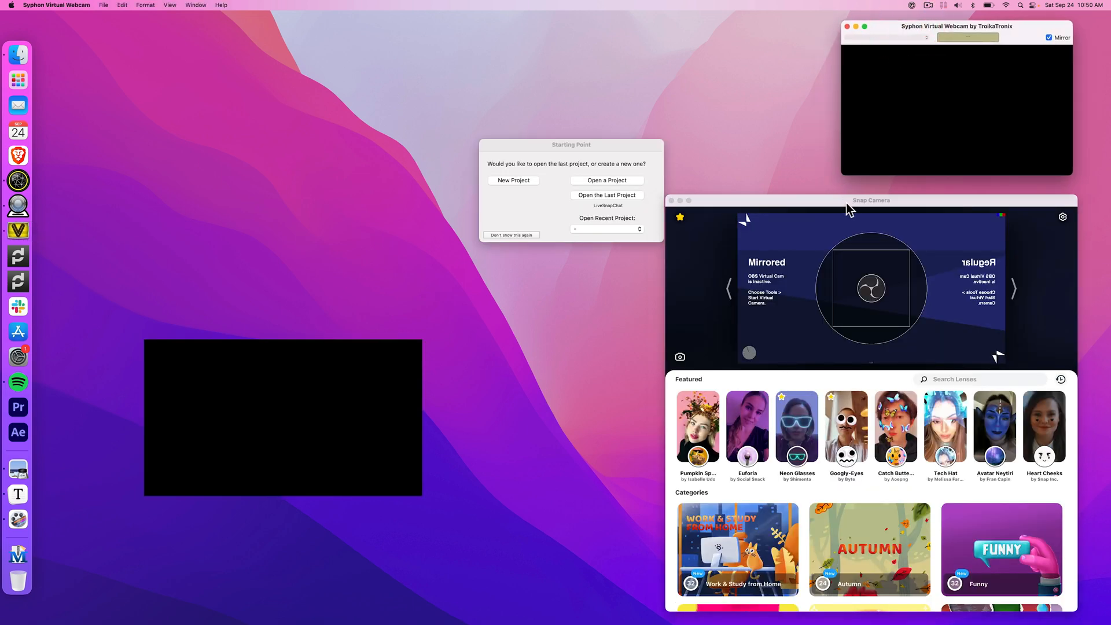
# Start a VDMX session and load the Syphon output template from the Templates menu.
pyautogui.click(871, 200)
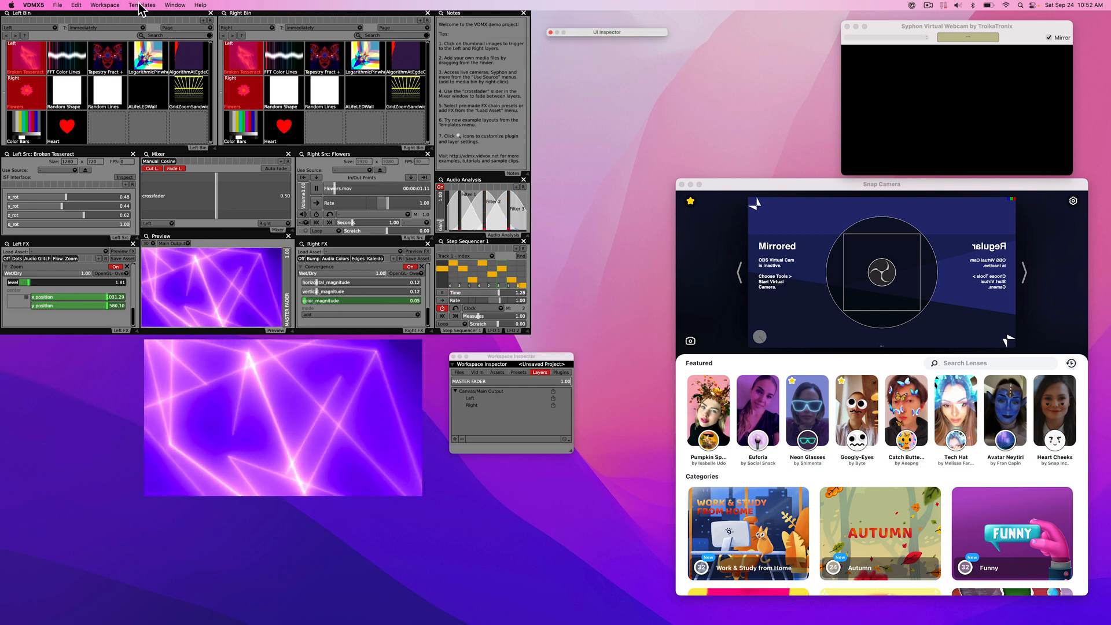
pyautogui.click(143, 5)
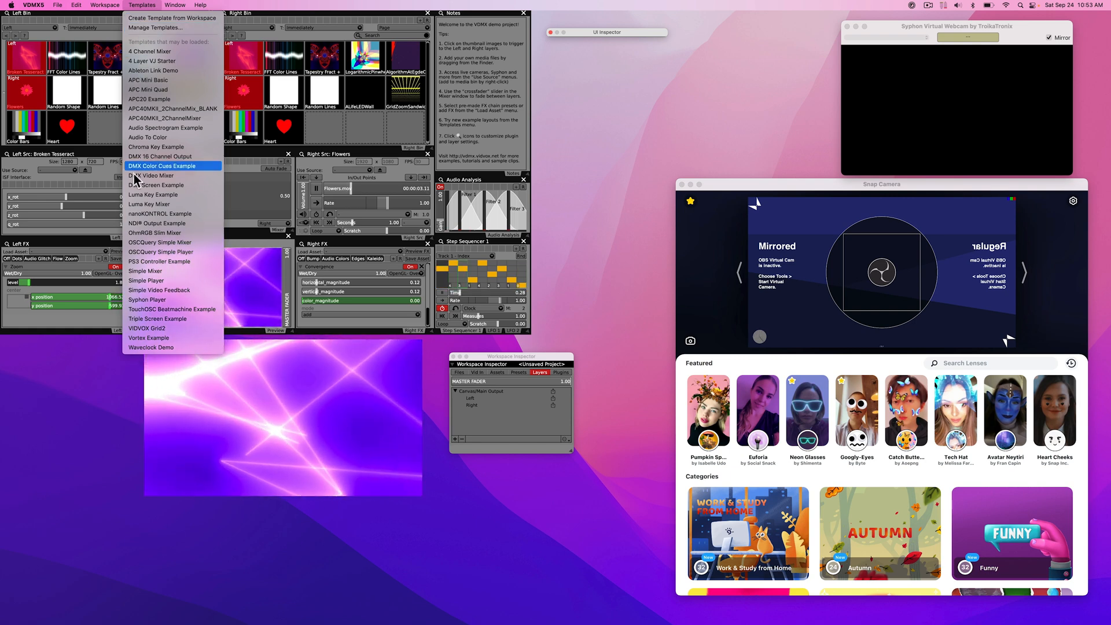
pyautogui.click(162, 167)
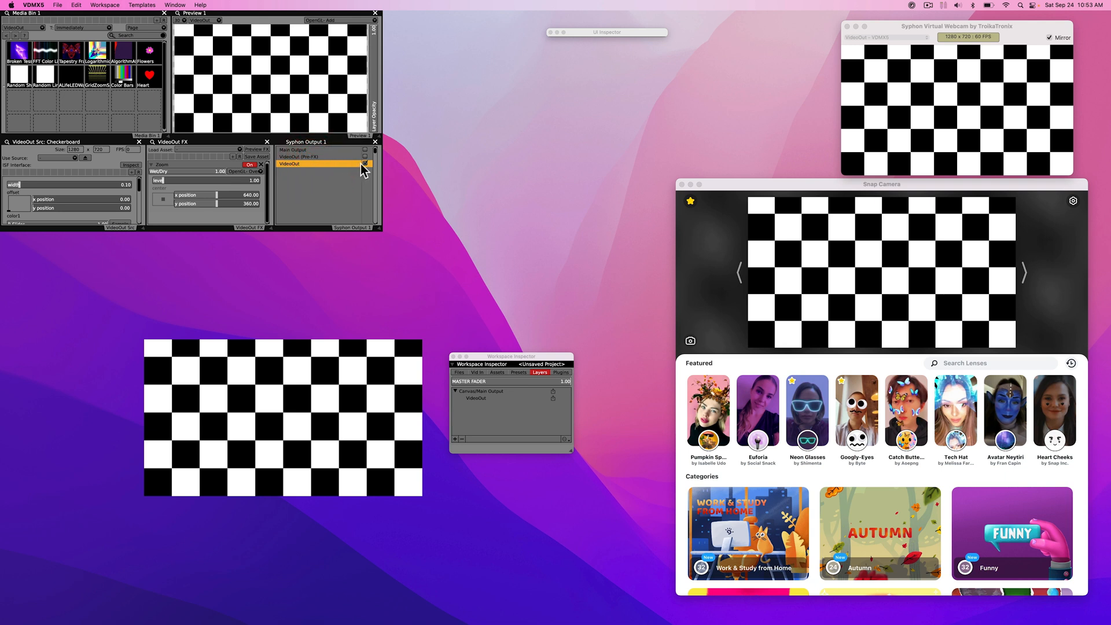
# Tick VideoOut in Syphon Output 1 to publish that layer over Syphon.
pyautogui.click(953, 26)
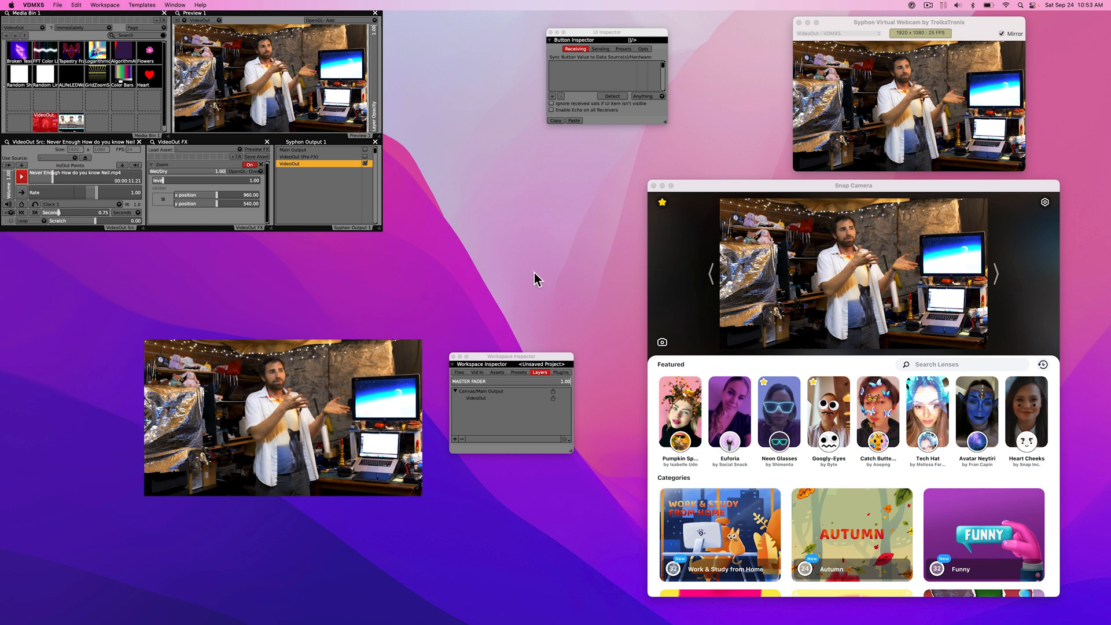
pyautogui.moveTo(803, 382)
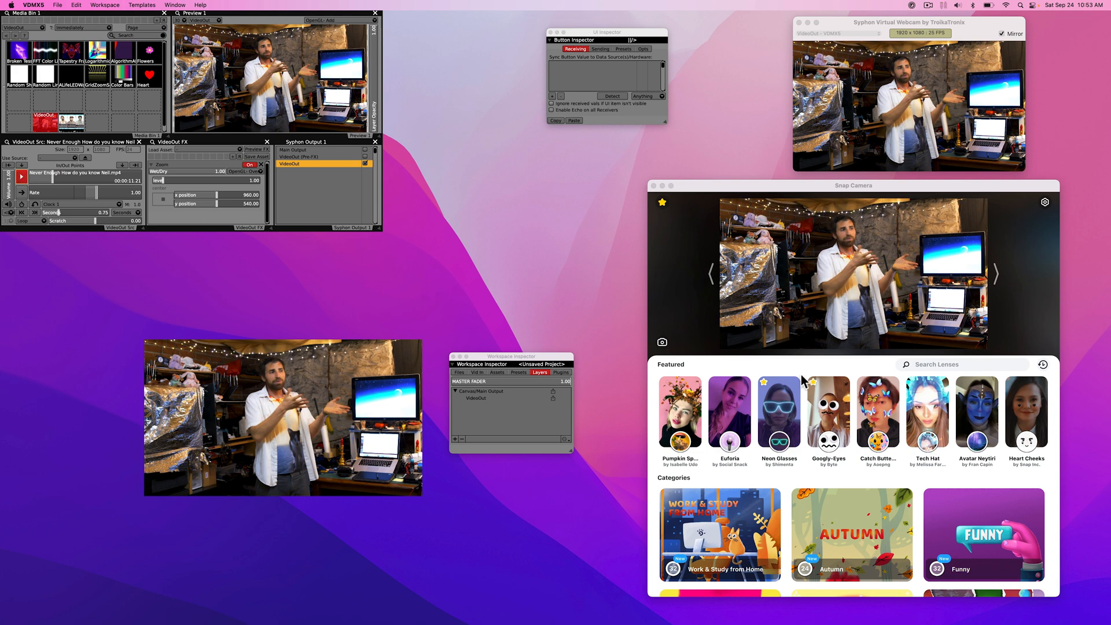
# Scrub the VDMX clip to a frame of the man turning, checking Snap Camera and the webcam.
pyautogui.click(848, 185)
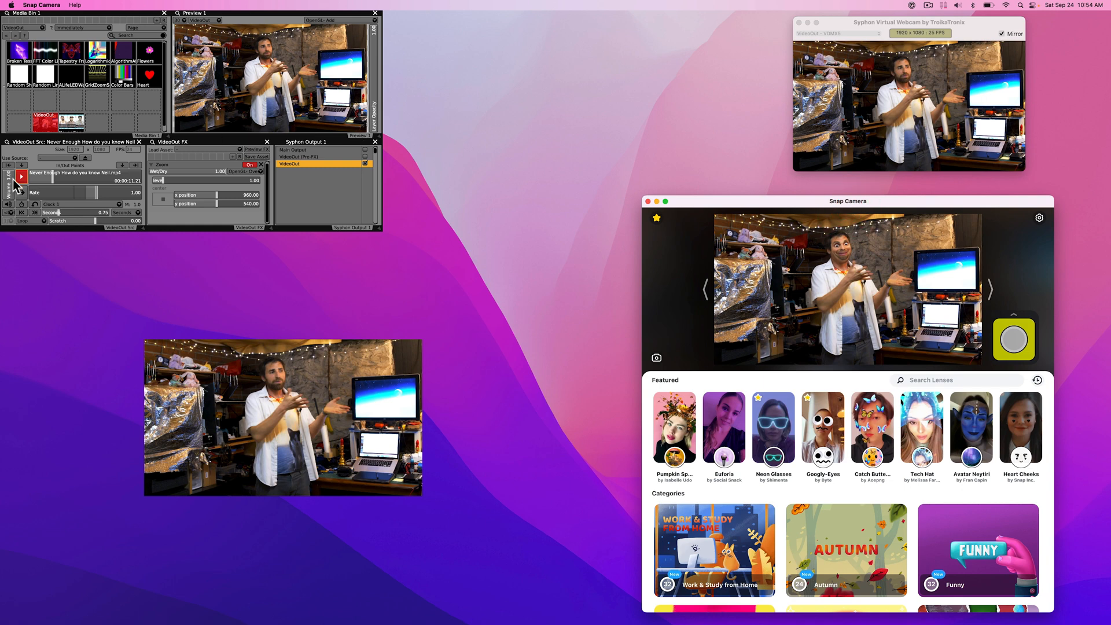
pyautogui.click(18, 176)
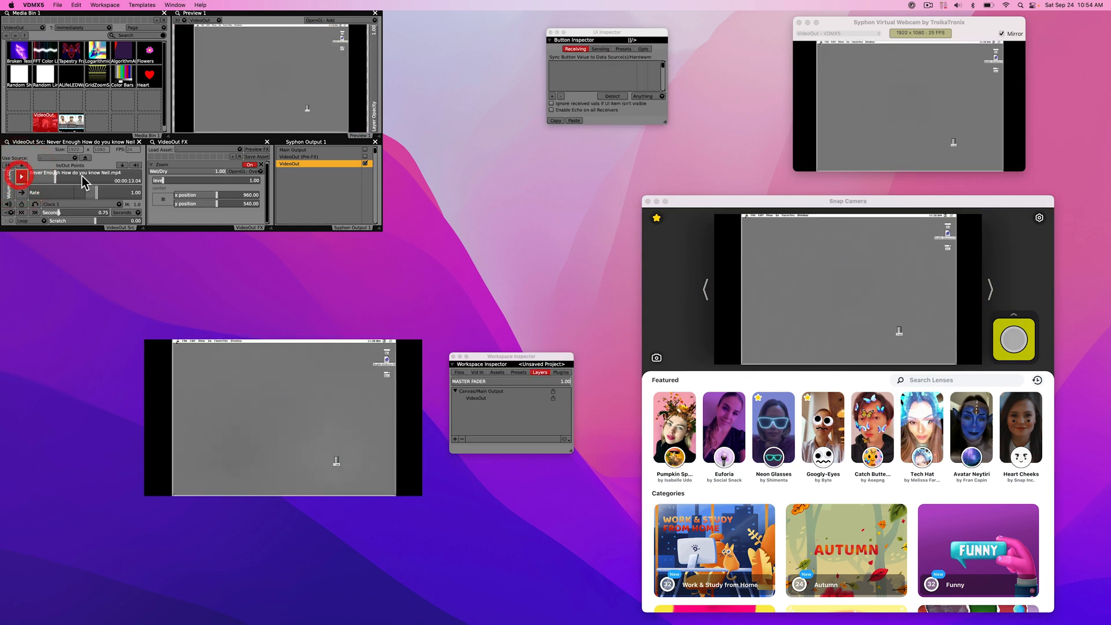
pyautogui.click(19, 176)
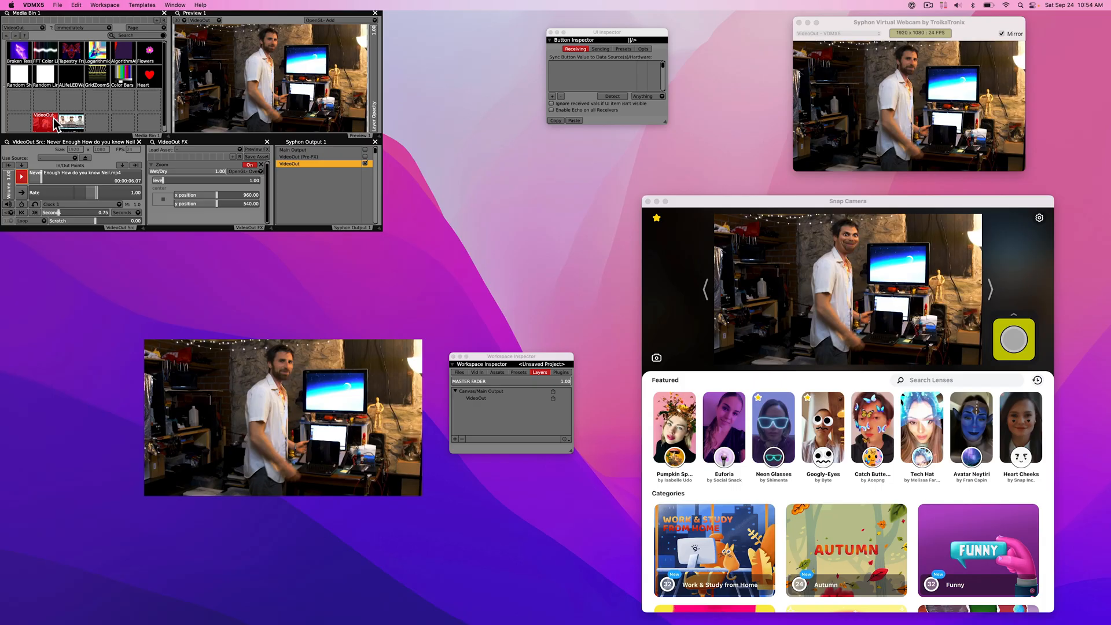
pyautogui.click(908, 22)
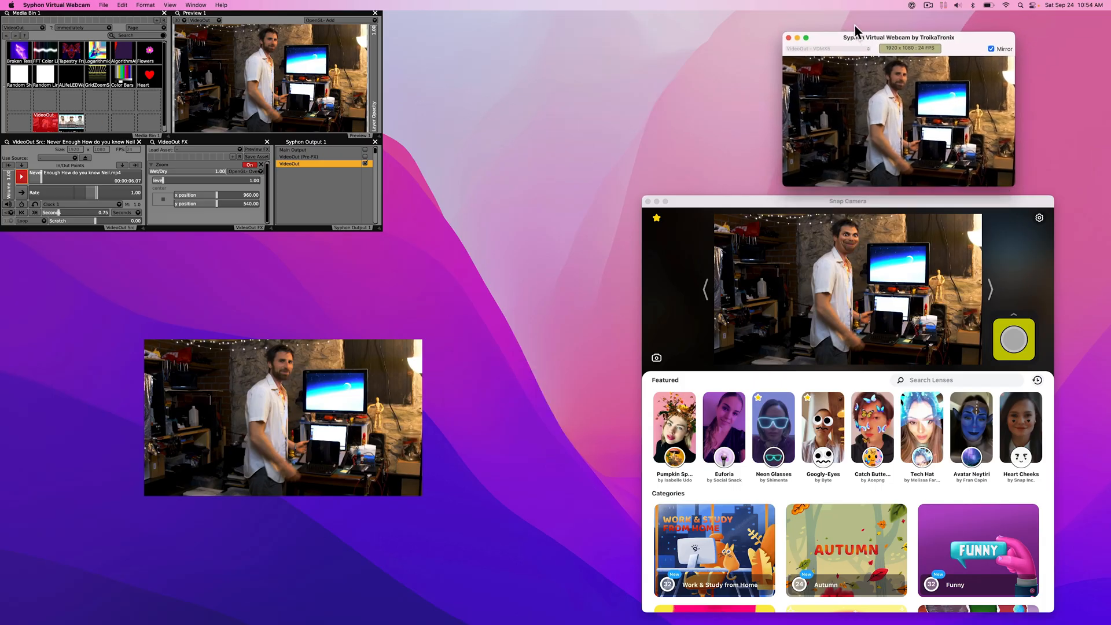
pyautogui.click(847, 182)
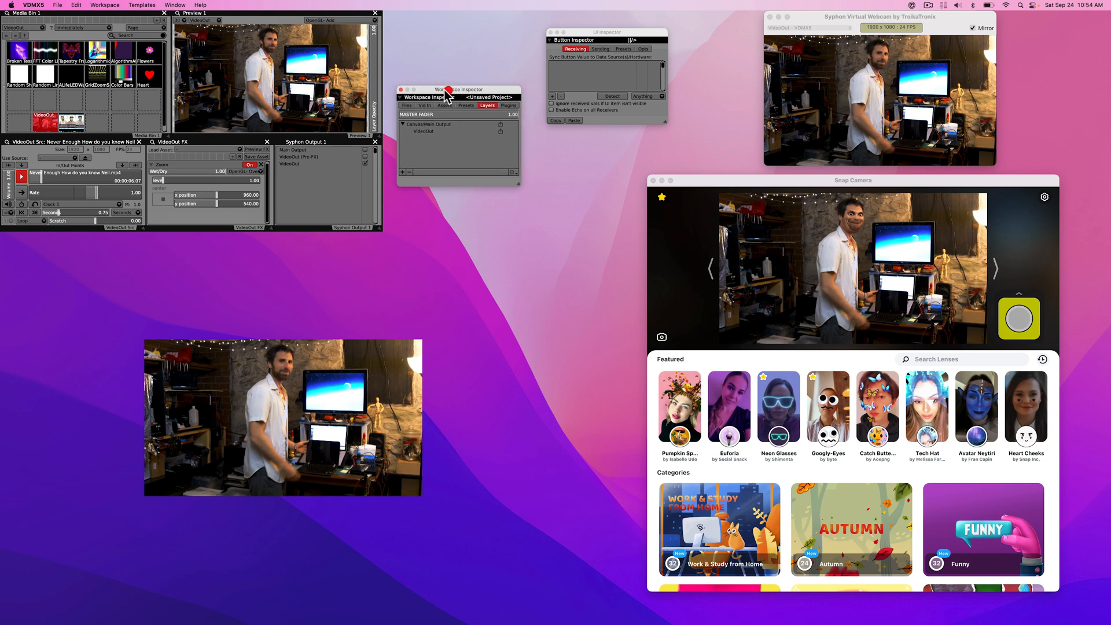
pyautogui.moveTo(400, 97)
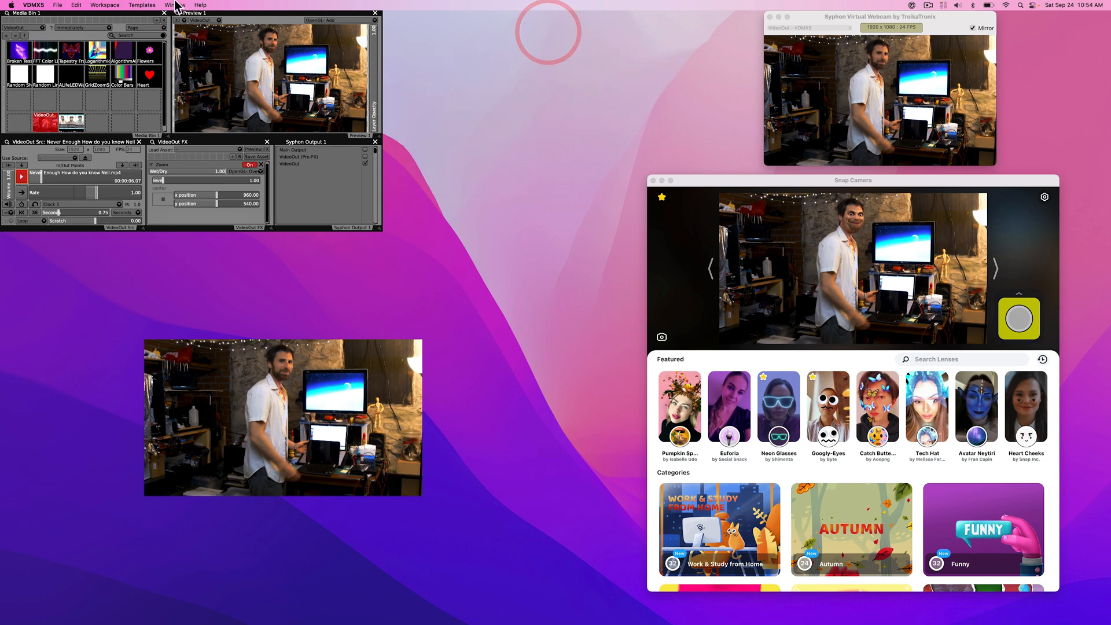
# In Workspace Inspector's Vid In, enable window capture from other applications and enable Snap Camera.
pyautogui.click(175, 5)
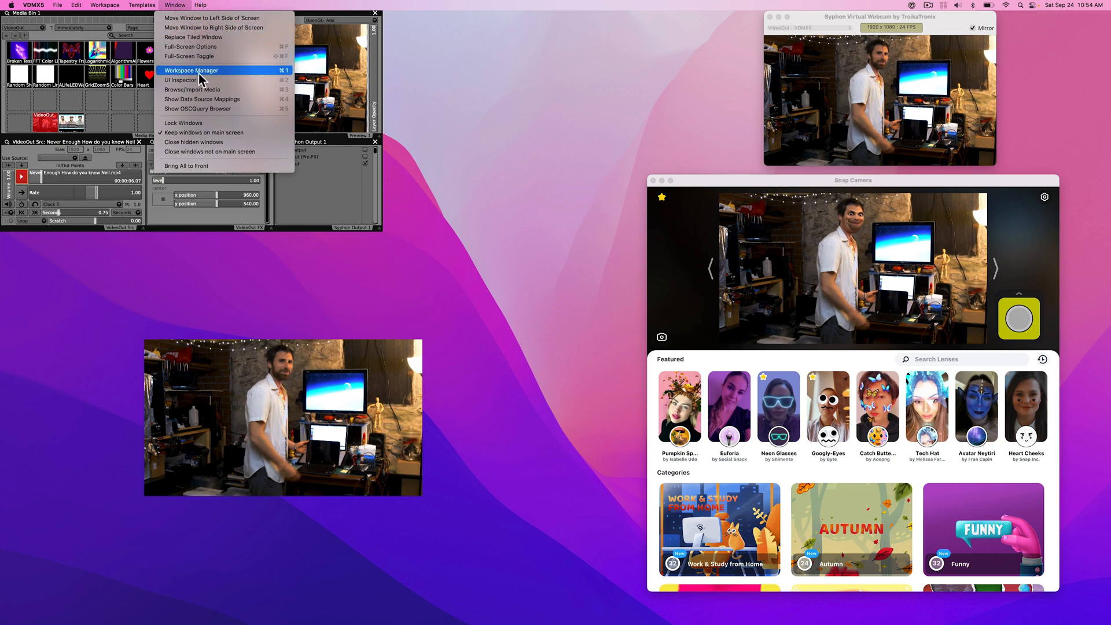
pyautogui.click(192, 70)
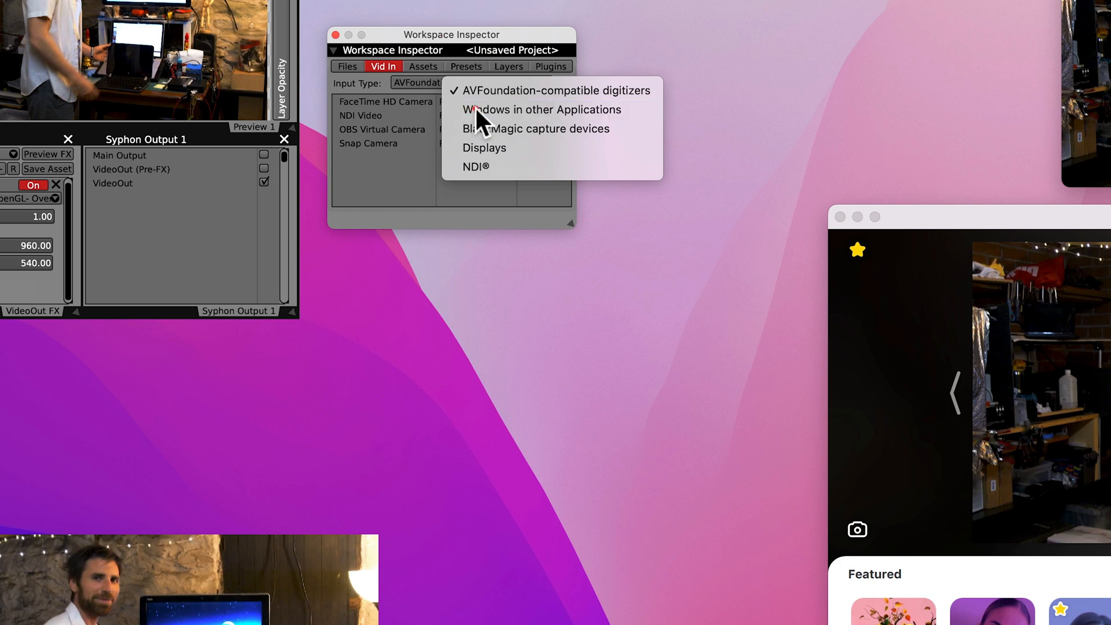
pyautogui.click(542, 110)
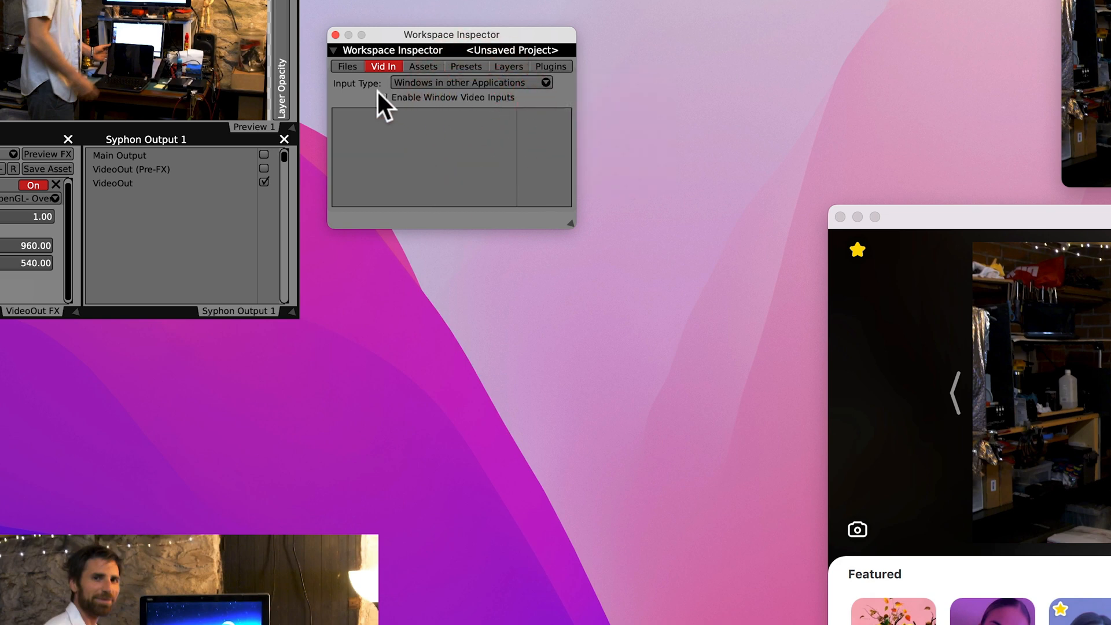
pyautogui.click(382, 97)
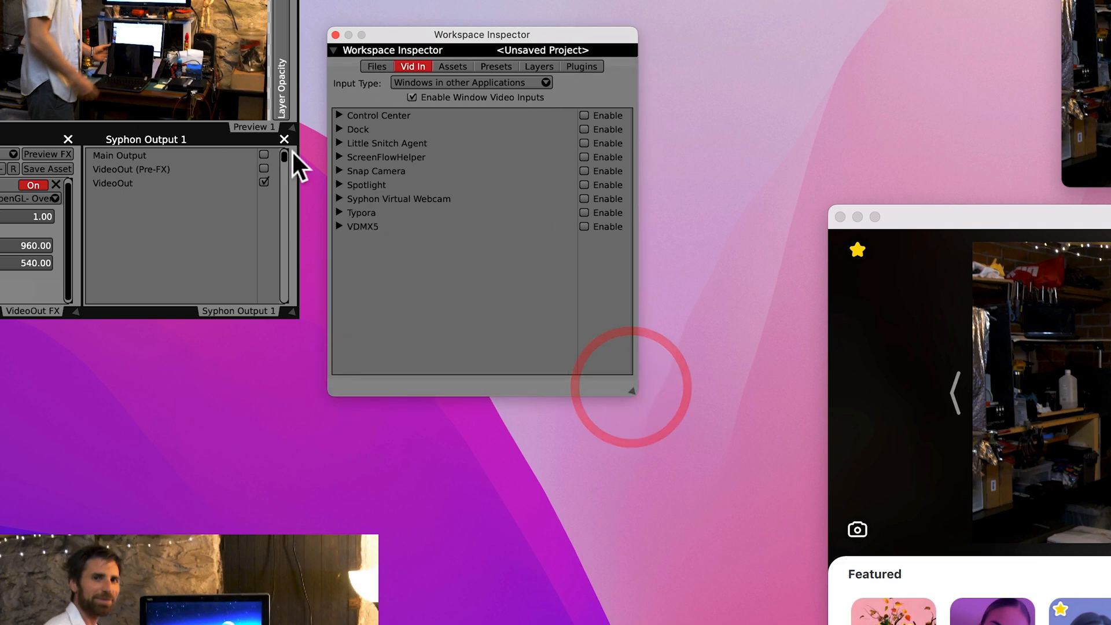
pyautogui.click(340, 171)
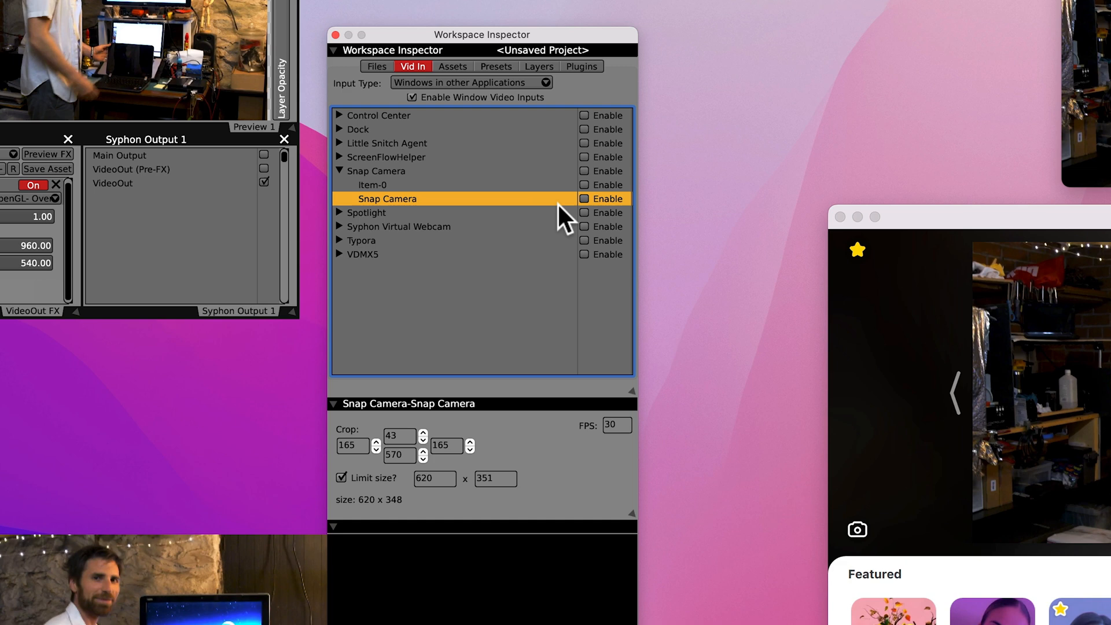
pyautogui.click(585, 199)
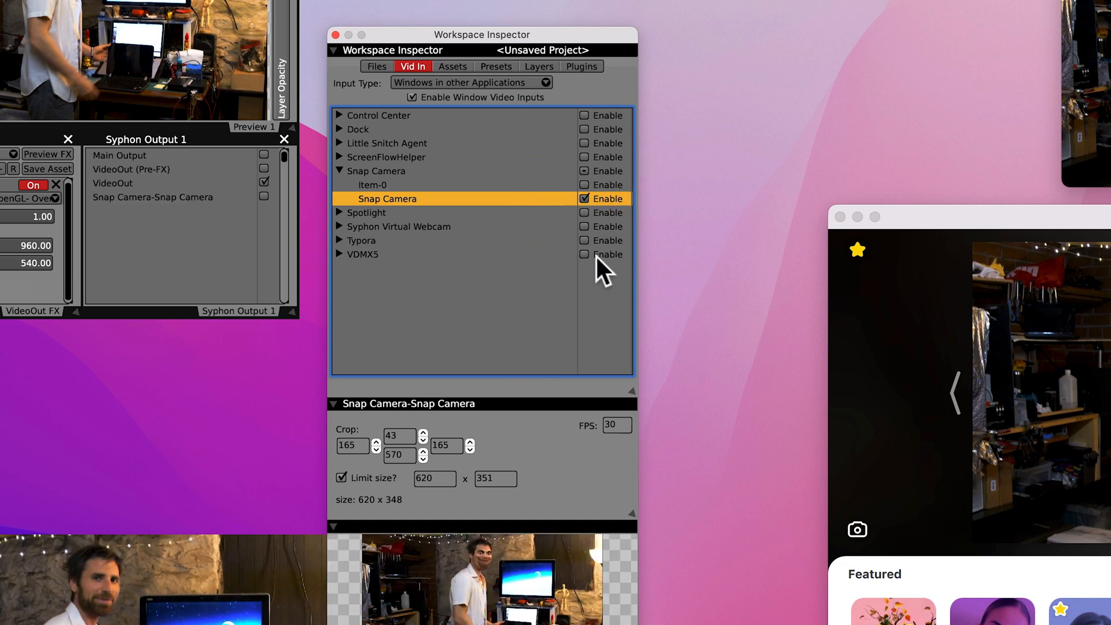
pyautogui.click(372, 185)
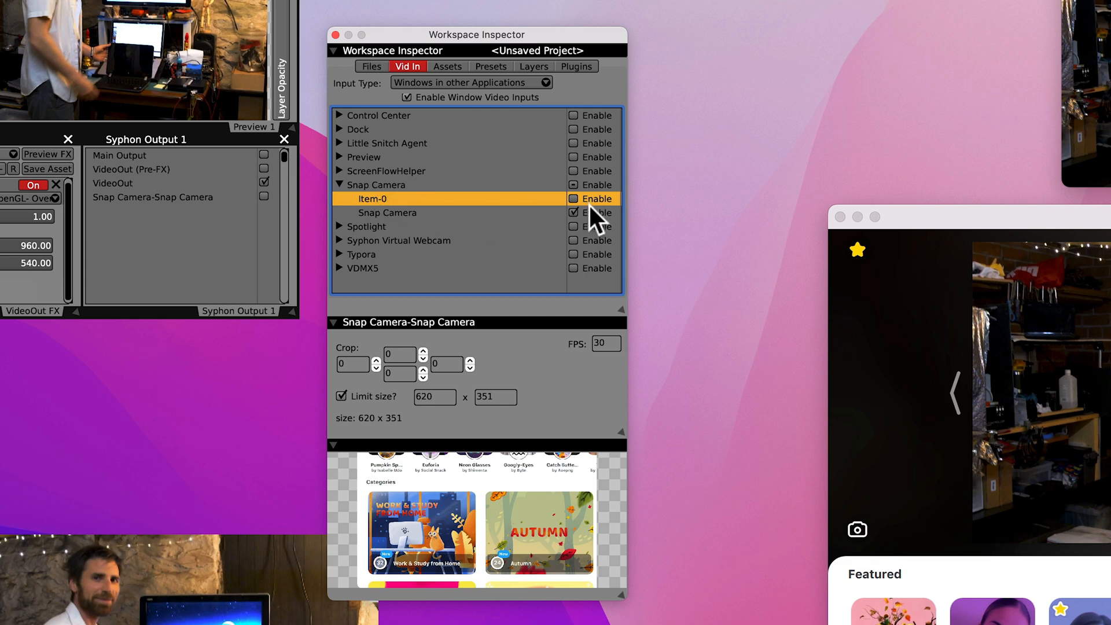
# Reselect the Snap Camera window entry in the Vid In list.
pyautogui.click(388, 213)
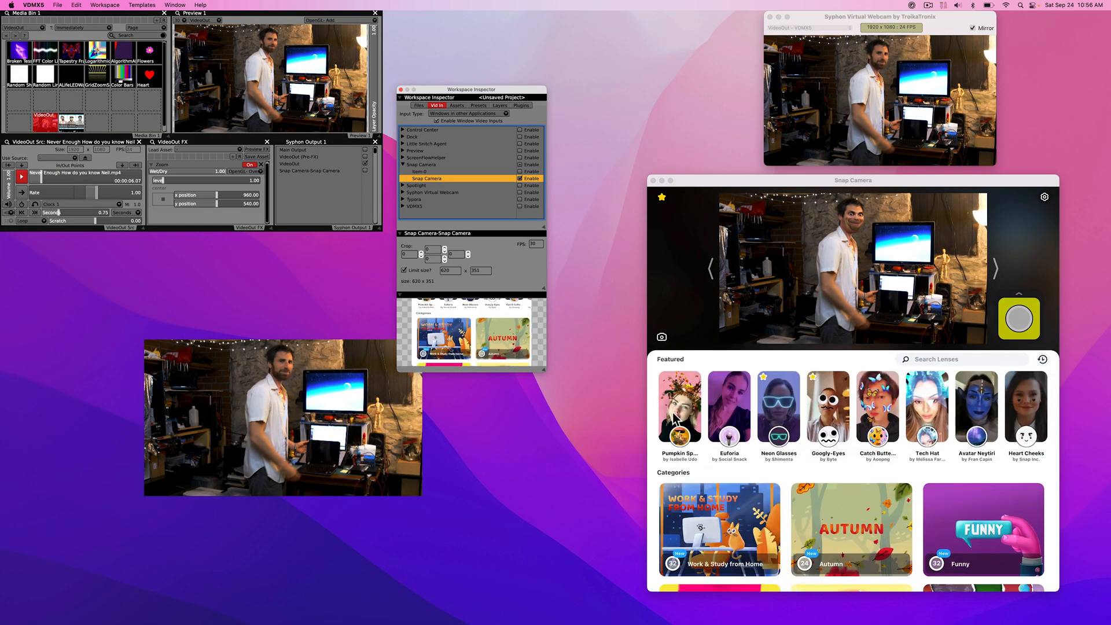
pyautogui.moveTo(730, 223)
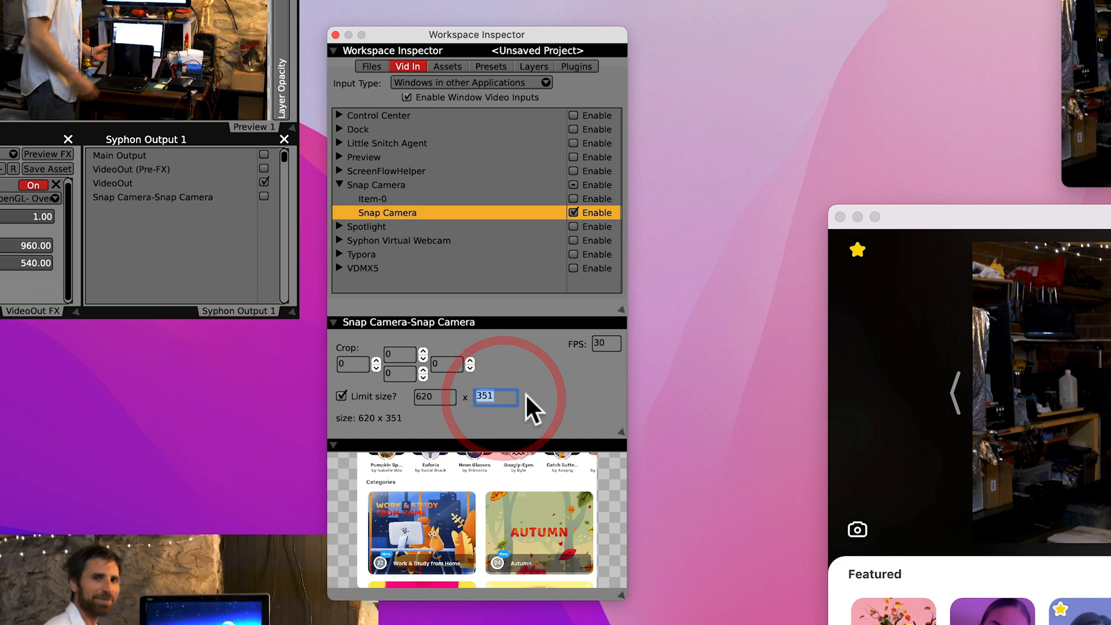
pyautogui.moveTo(355, 363)
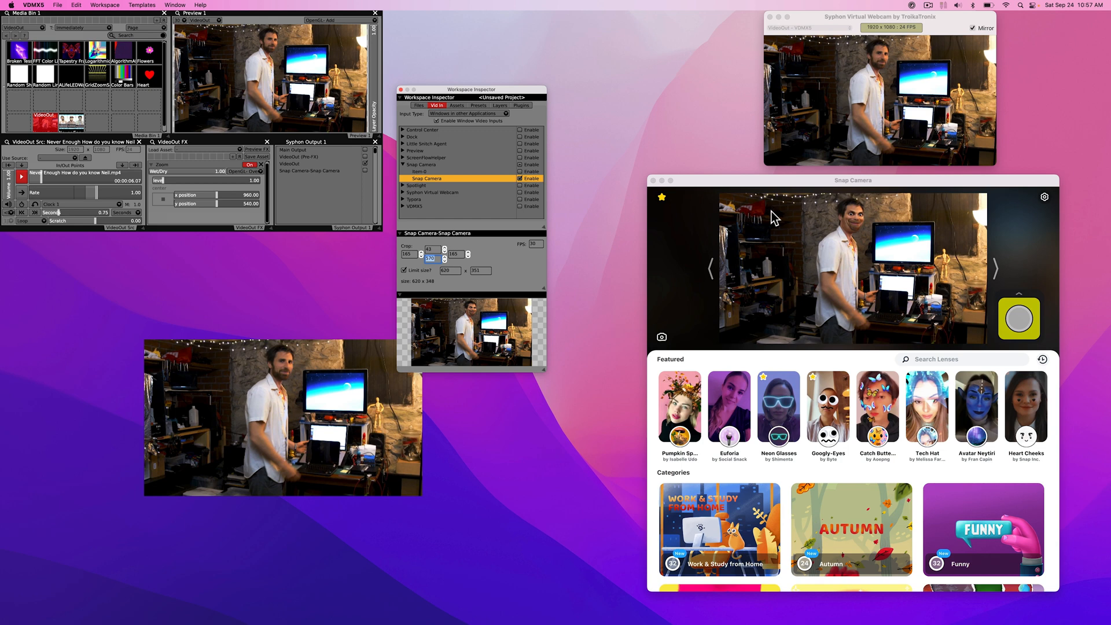
pyautogui.moveTo(737, 183)
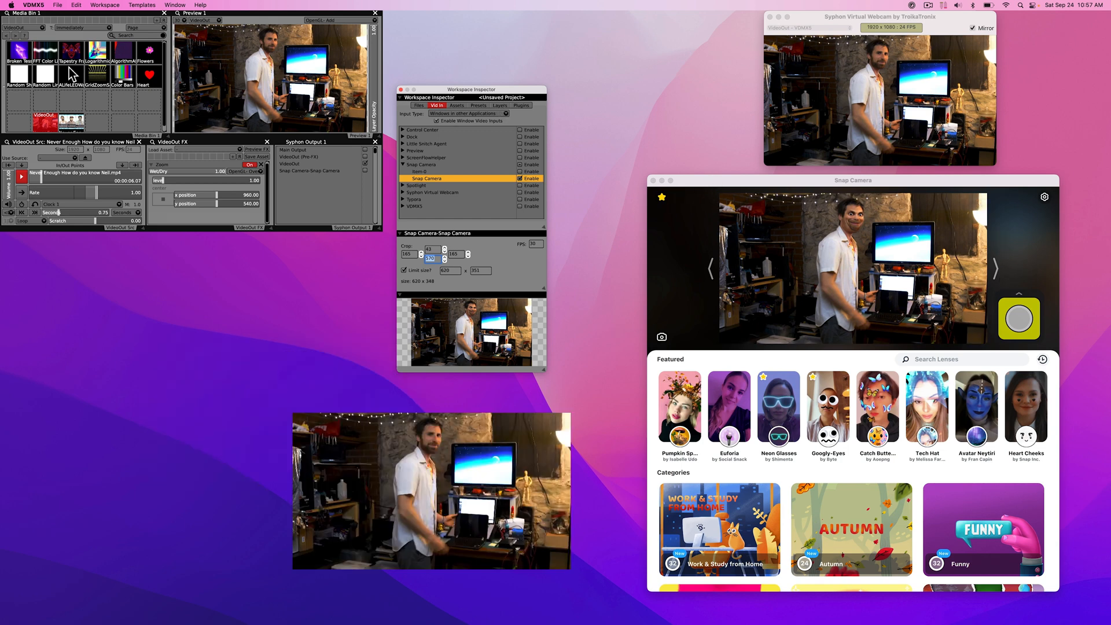
pyautogui.moveTo(395, 56)
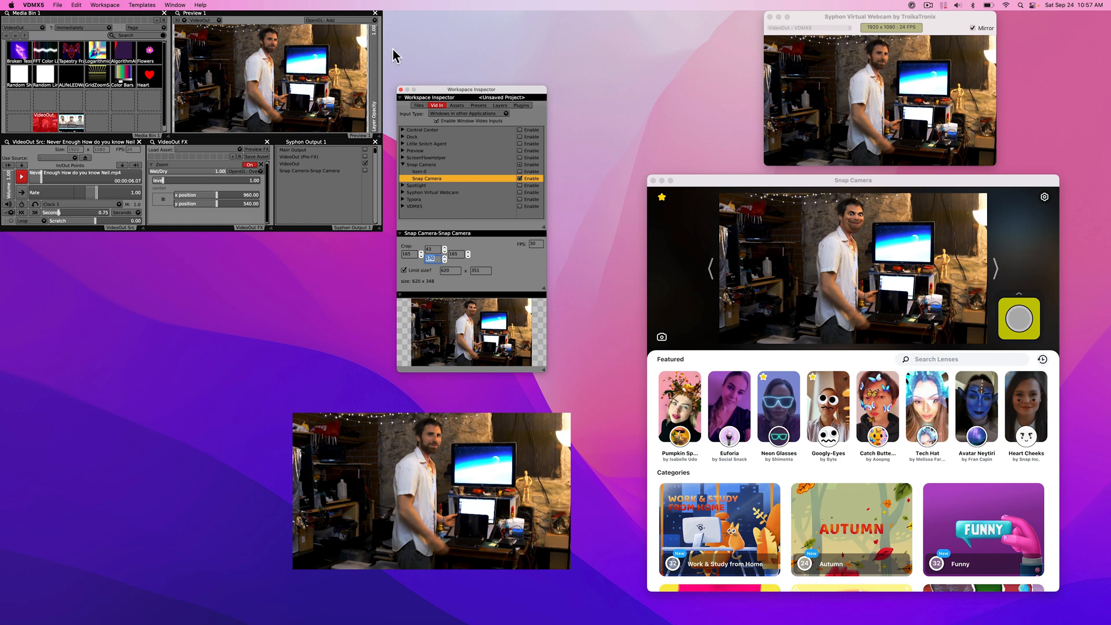
pyautogui.moveTo(849, 271)
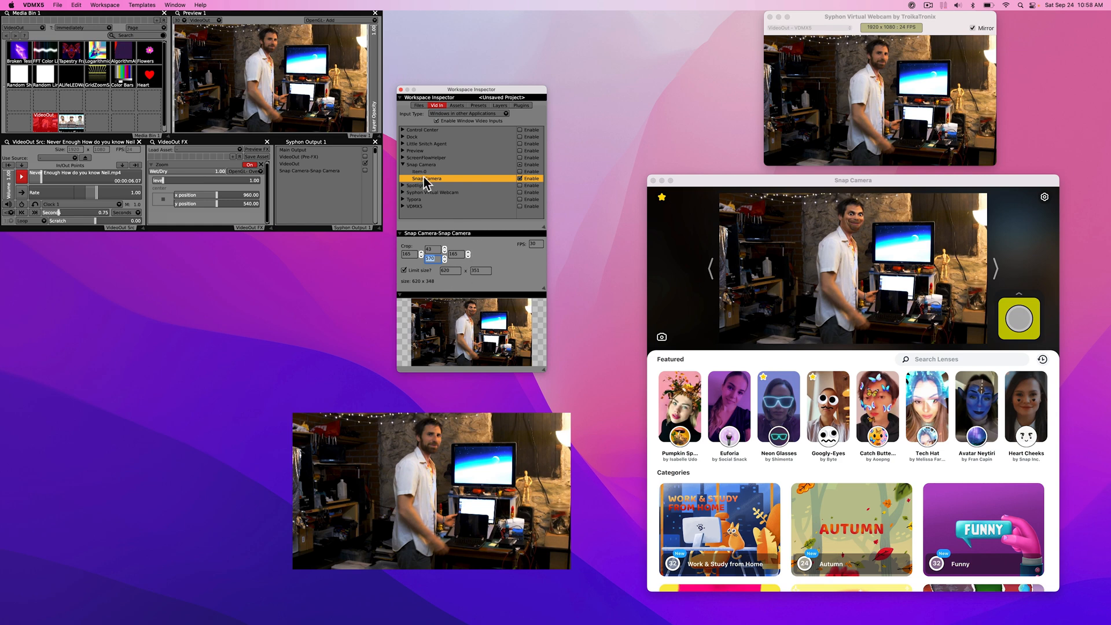
pyautogui.moveTo(502, 110)
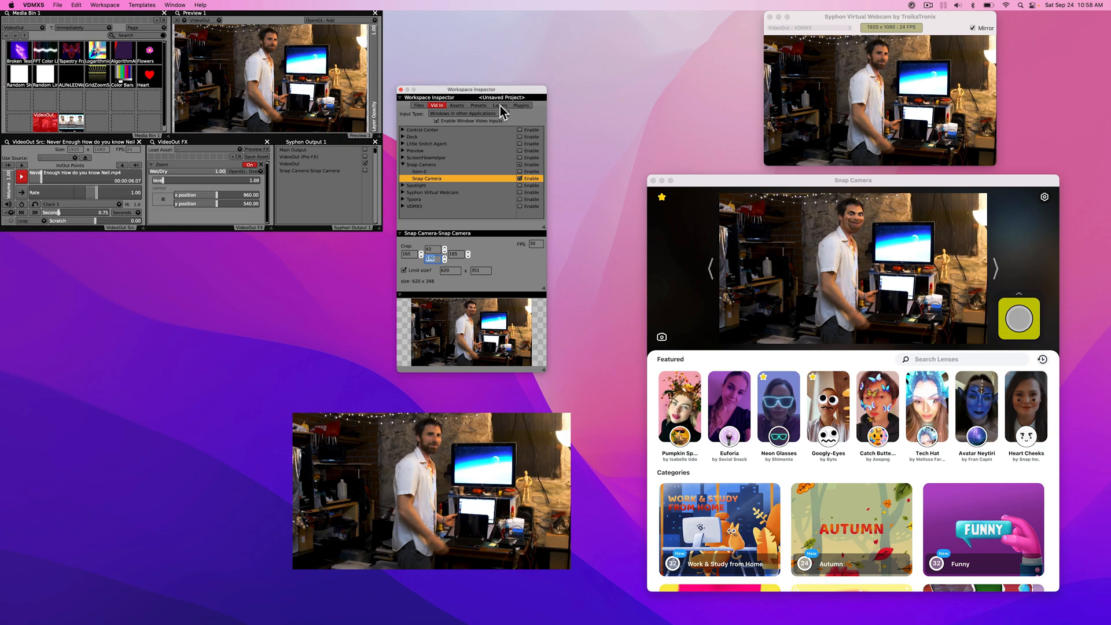
# In the Layers list, add a layer after VideoOut and rename it Video In.
pyautogui.click(625, 100)
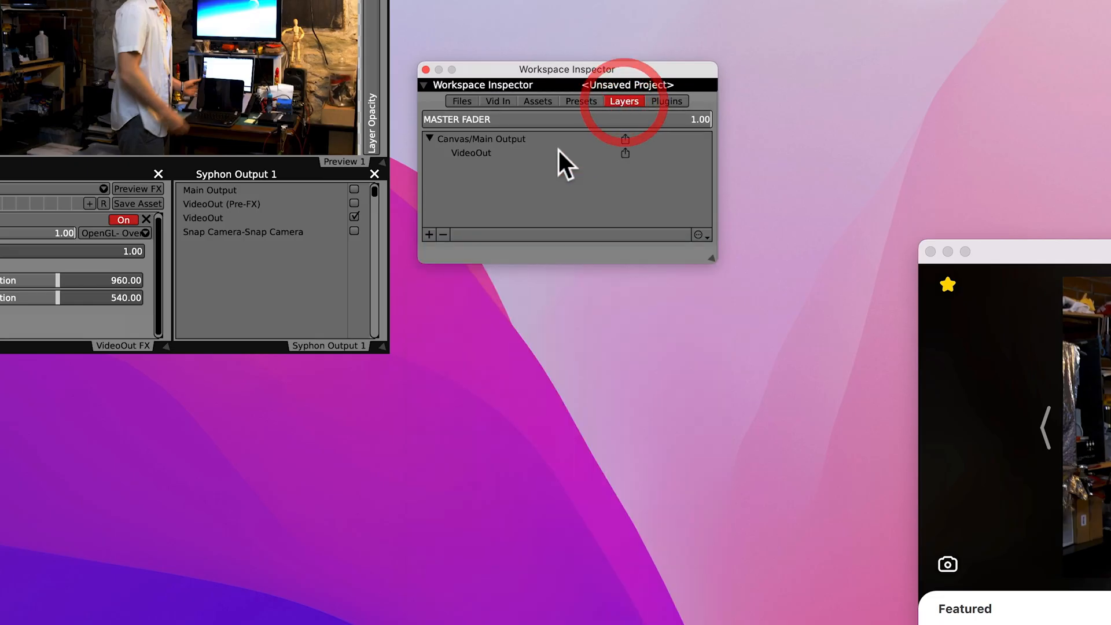
pyautogui.click(471, 153)
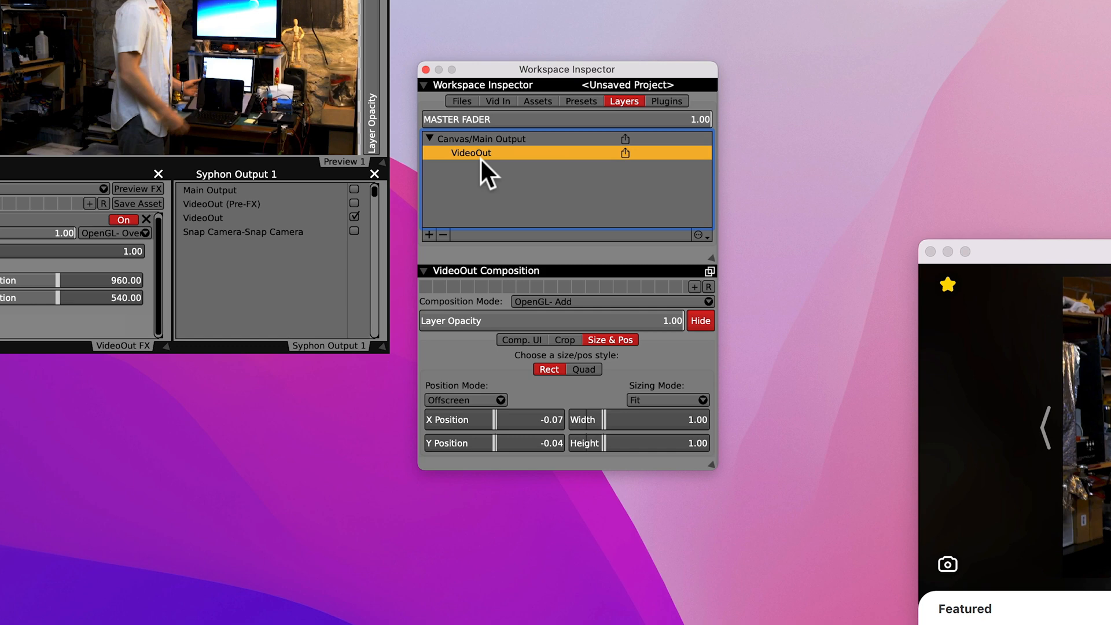
pyautogui.moveTo(431, 245)
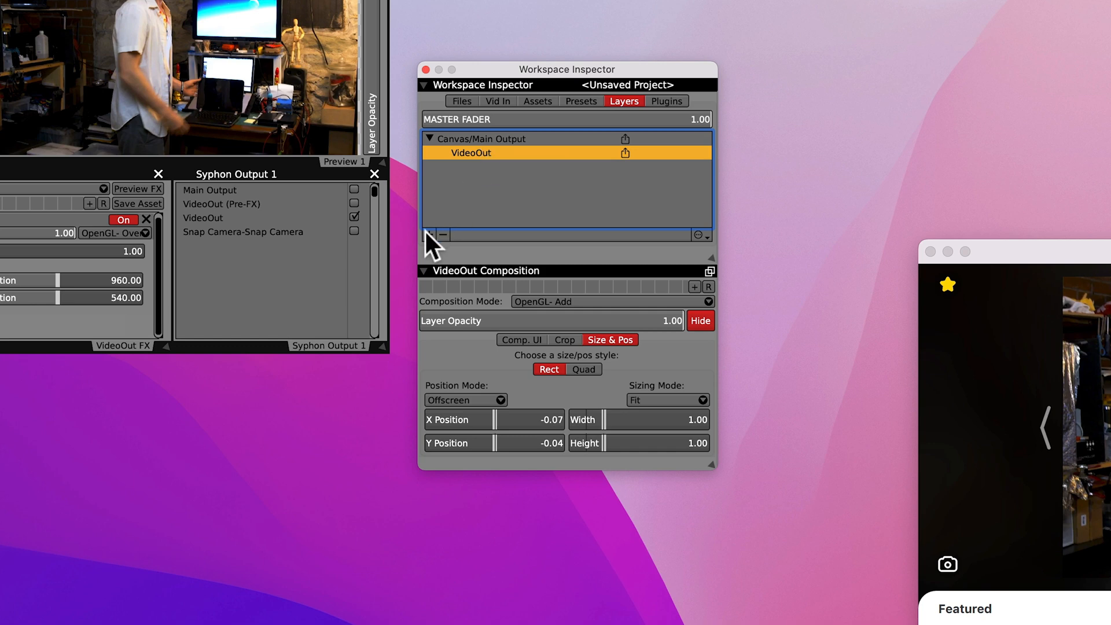
pyautogui.click(429, 235)
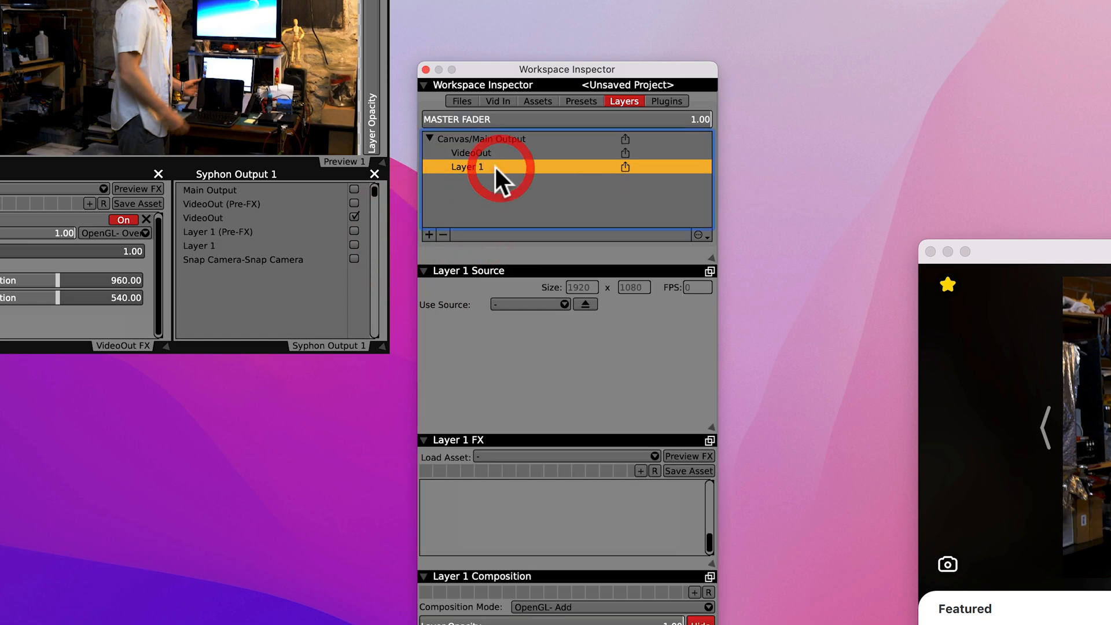
pyautogui.doubleClick(467, 167)
pyautogui.write('Video In')
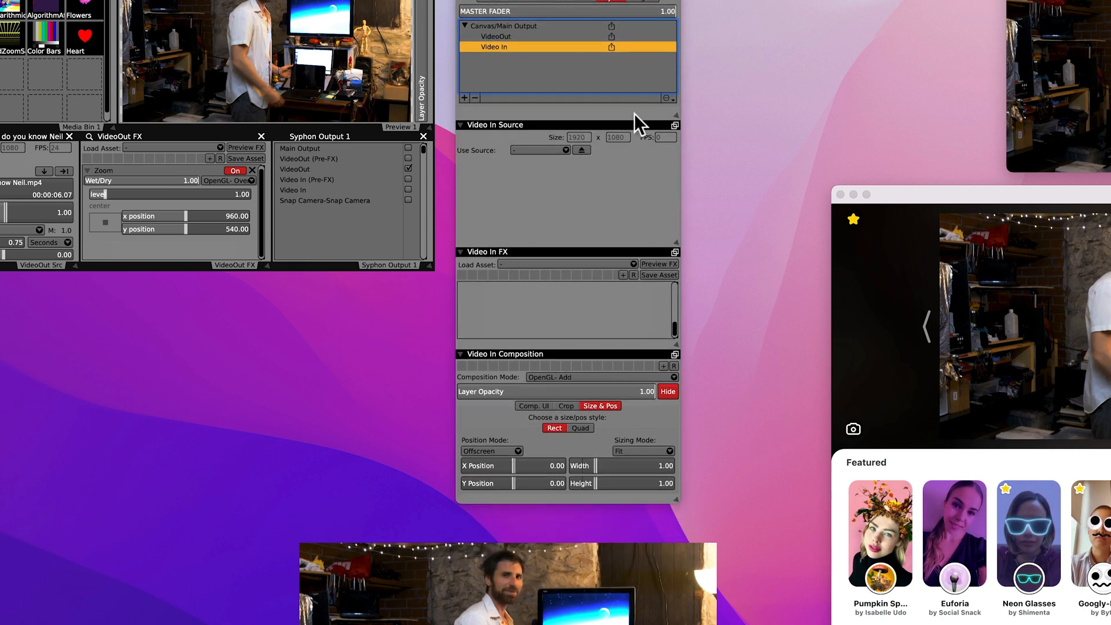
pyautogui.moveTo(684, 135)
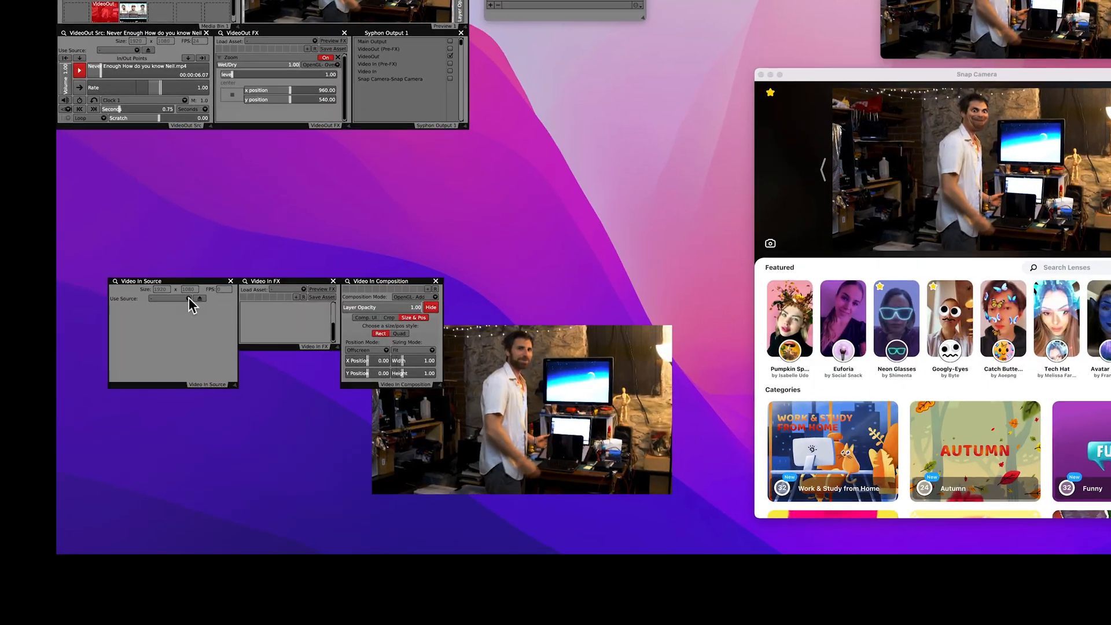
# Set the Video In layer's source to the Snap Camera-Snap Camera window input.
pyautogui.click(192, 305)
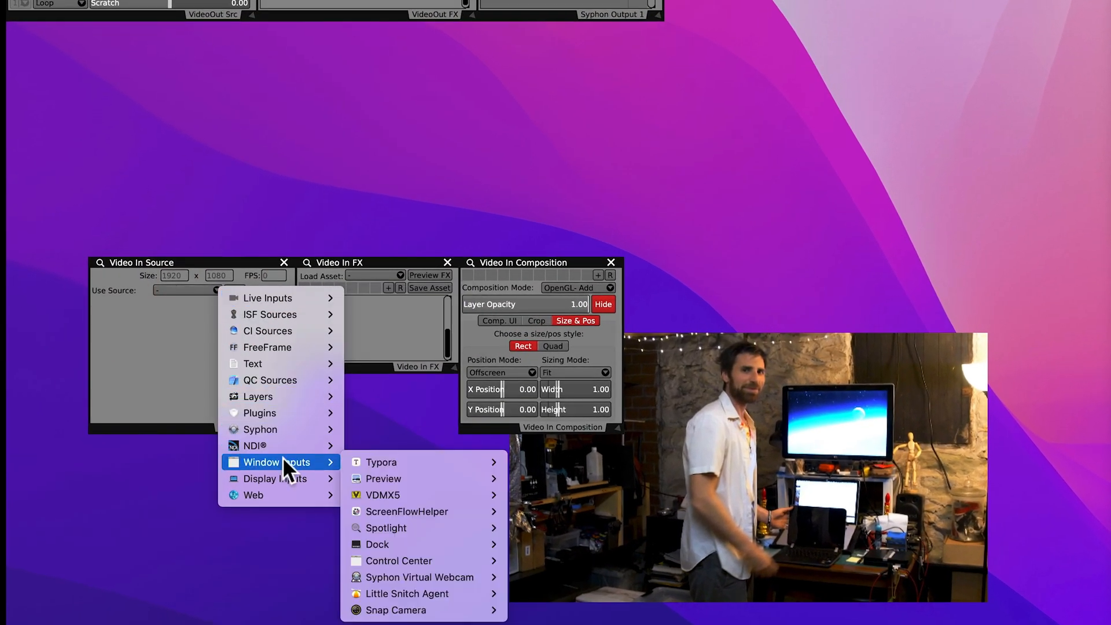
pyautogui.moveTo(422, 577)
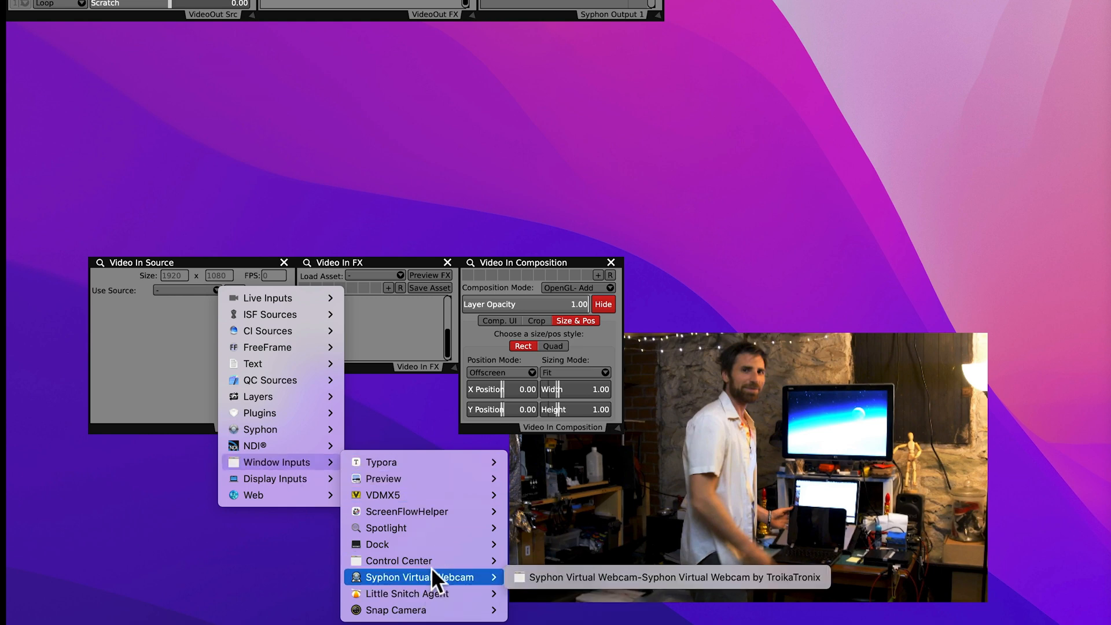
pyautogui.moveTo(396, 609)
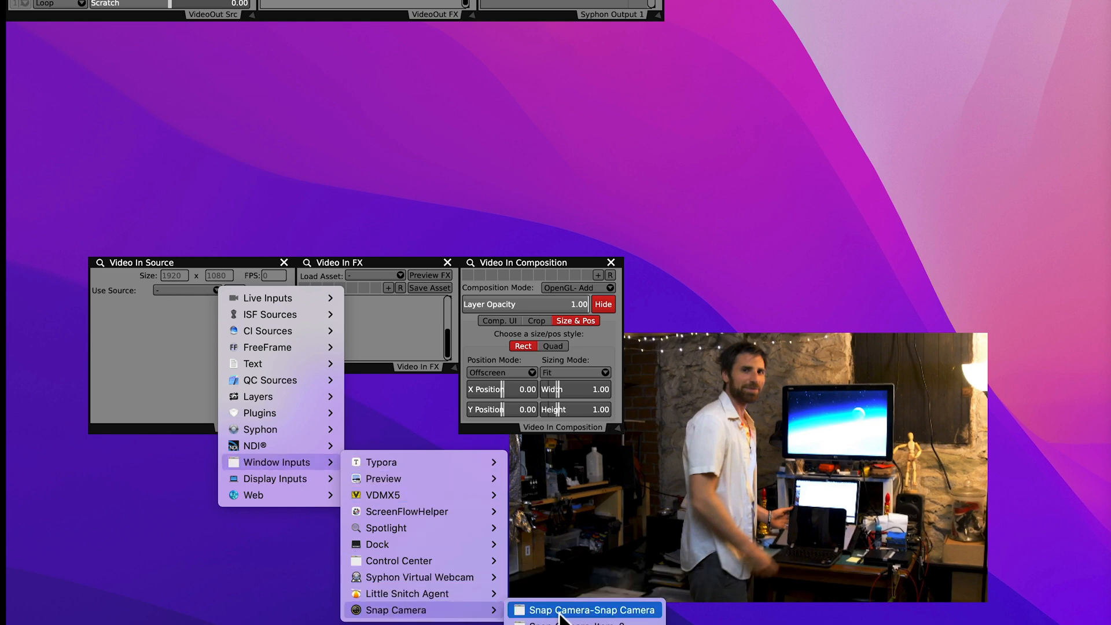
pyautogui.click(591, 610)
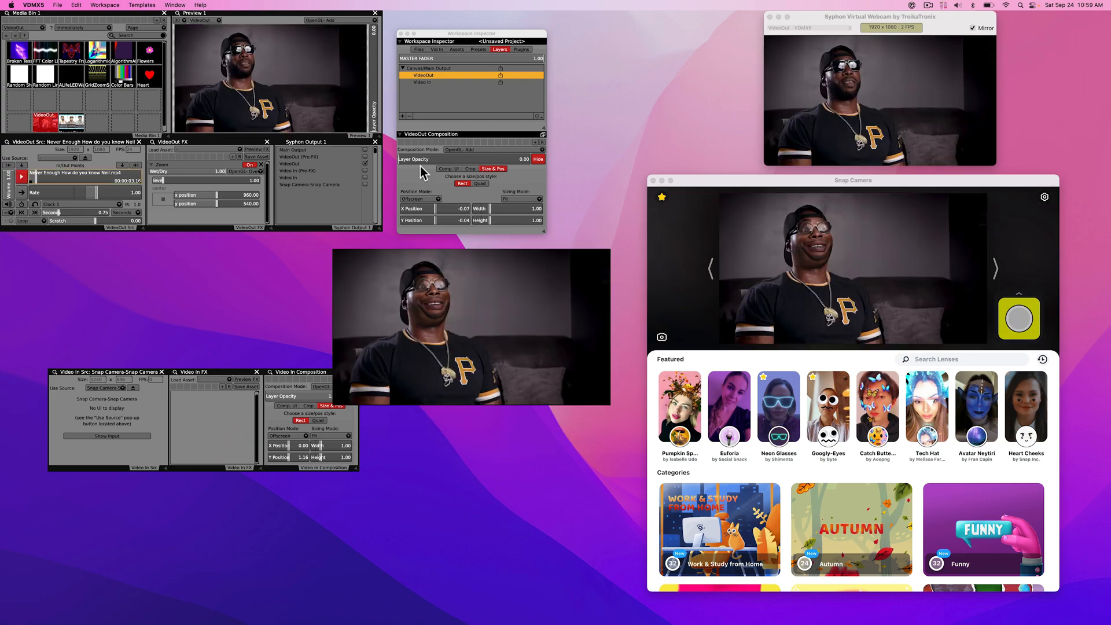
# Add a Movie Recorder plugin from the Plugins tab and start recording the main output.
pyautogui.click(521, 64)
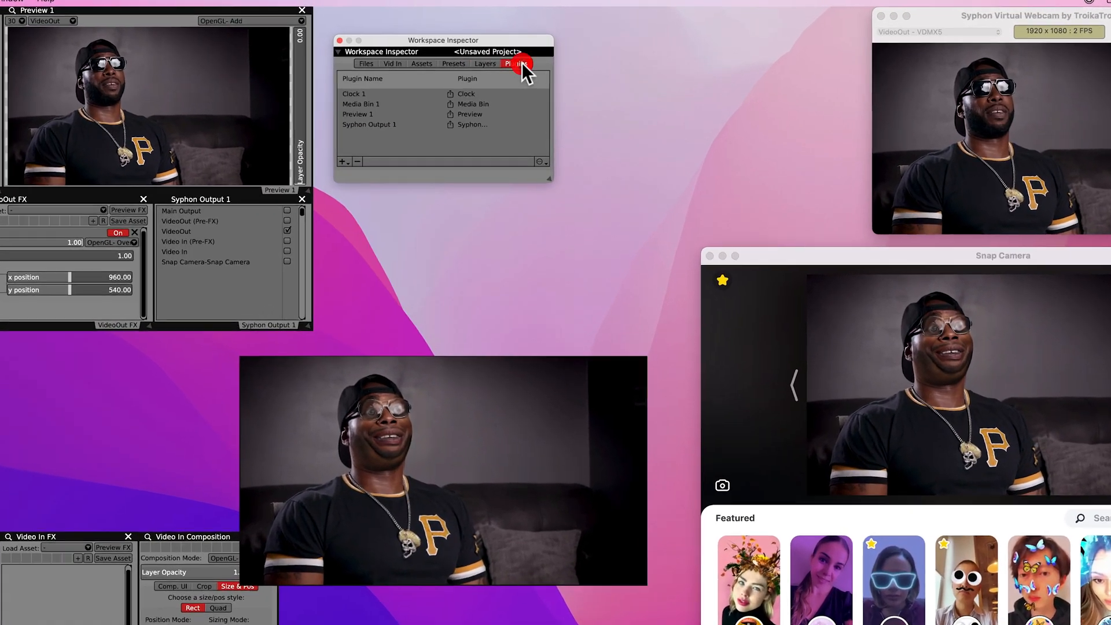
pyautogui.click(345, 161)
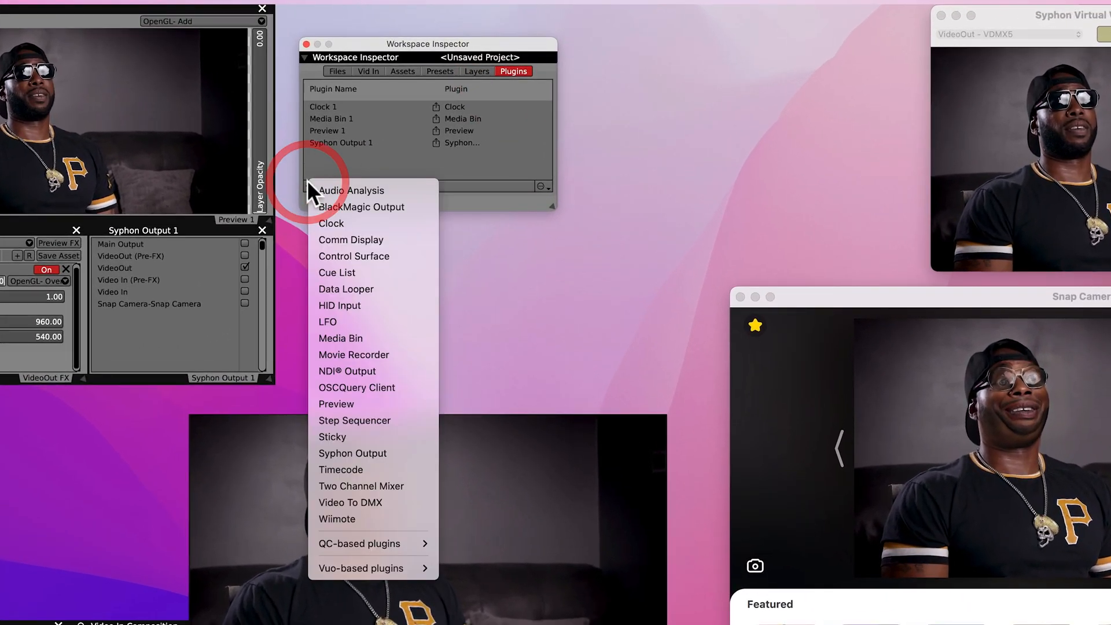
pyautogui.moveTo(354, 354)
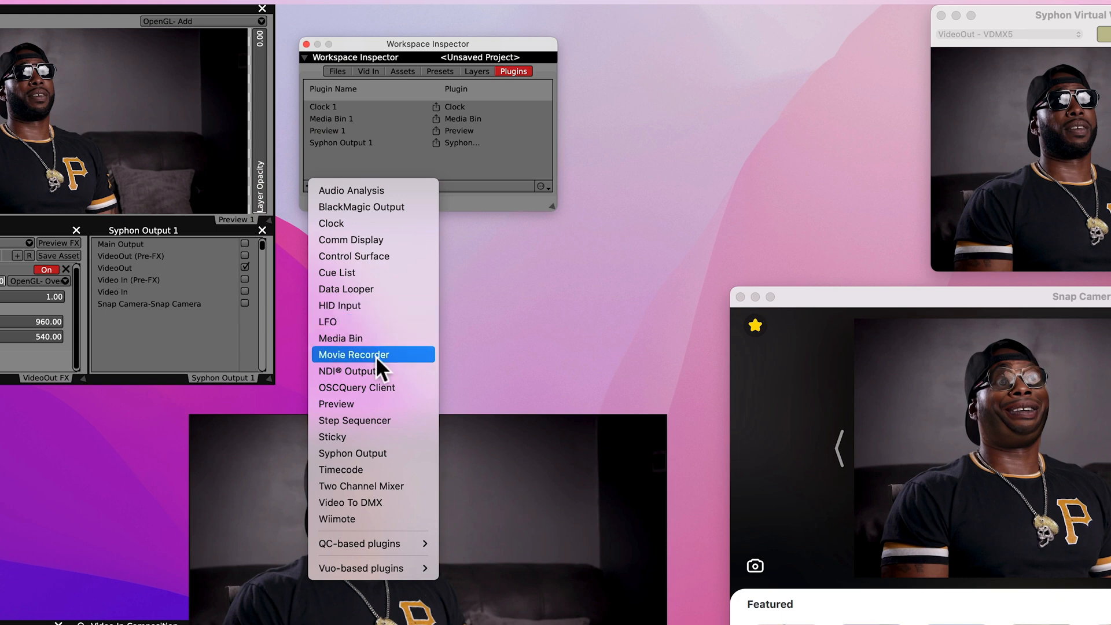
pyautogui.click(353, 354)
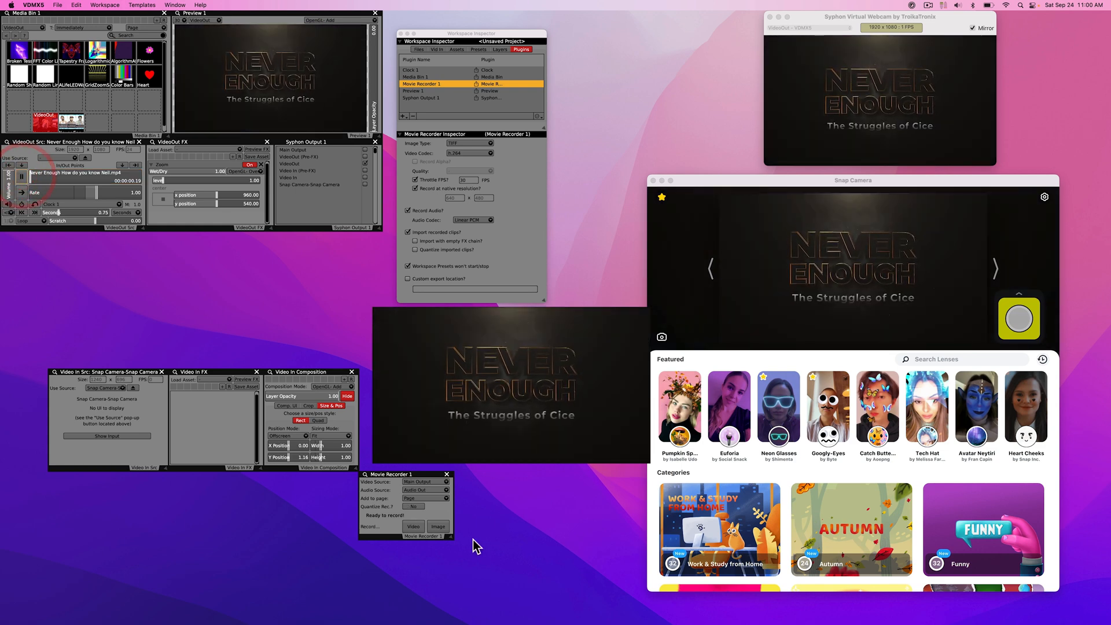
pyautogui.click(414, 527)
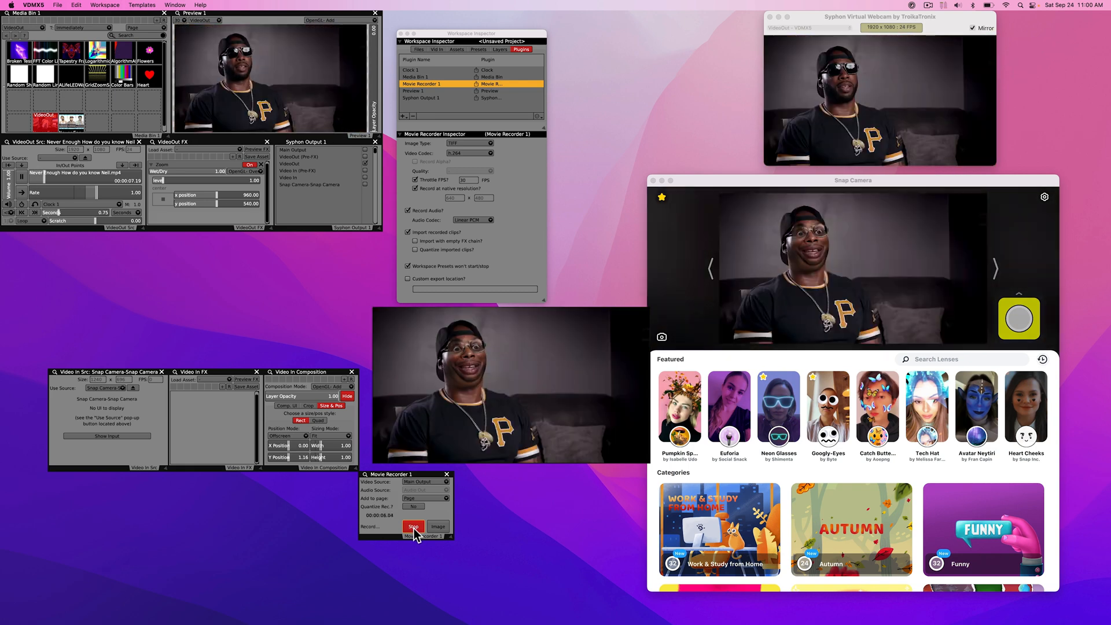
# Stop the Movie Recorder after a short clip of the main output.
pyautogui.click(414, 527)
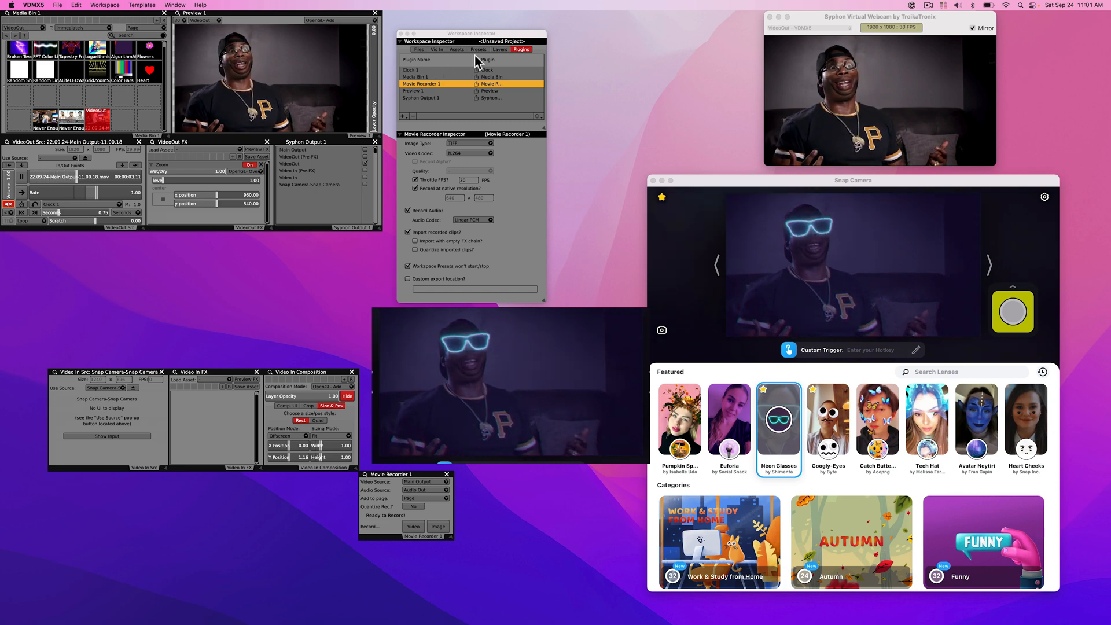
# Turn off the Neon Glasses lens and view the Lens Hotkeys page for favourite lenses.
pyautogui.click(458, 50)
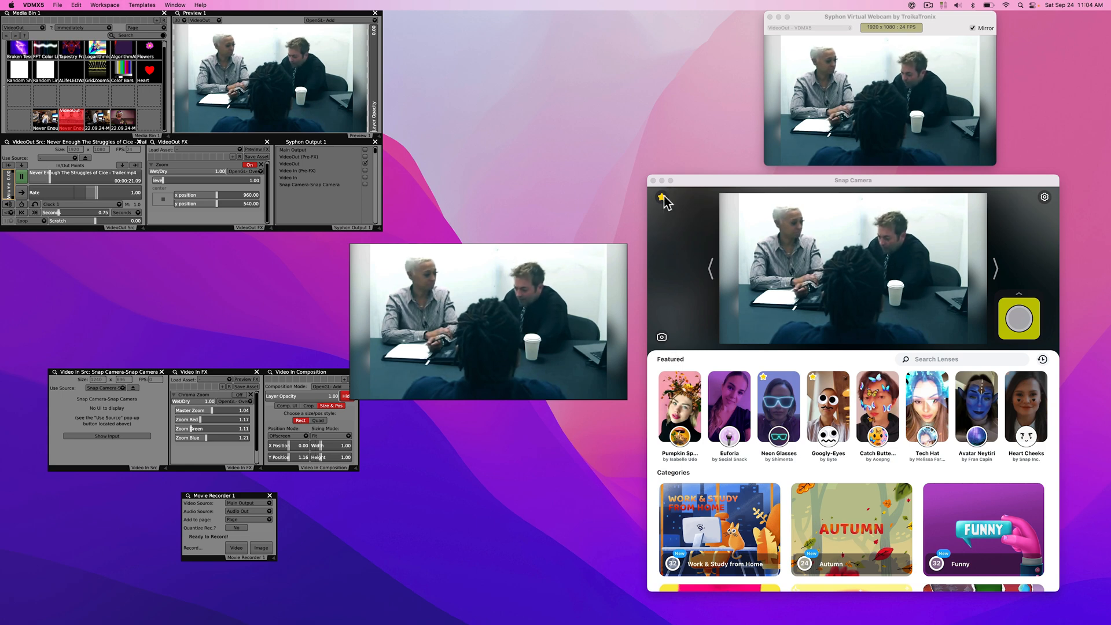
pyautogui.click(662, 196)
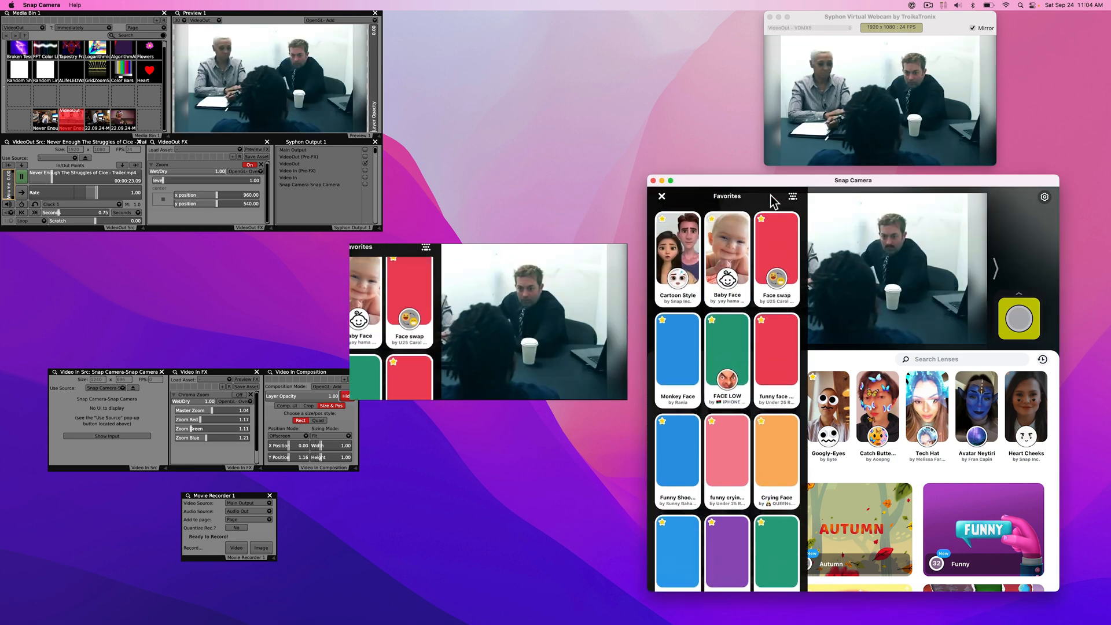
pyautogui.click(793, 197)
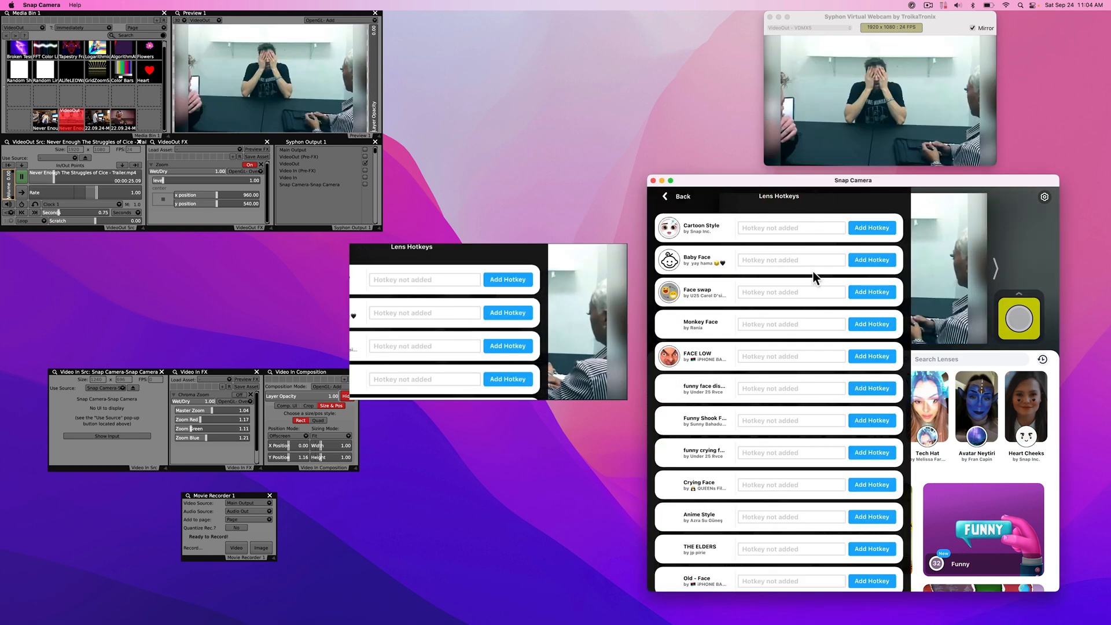